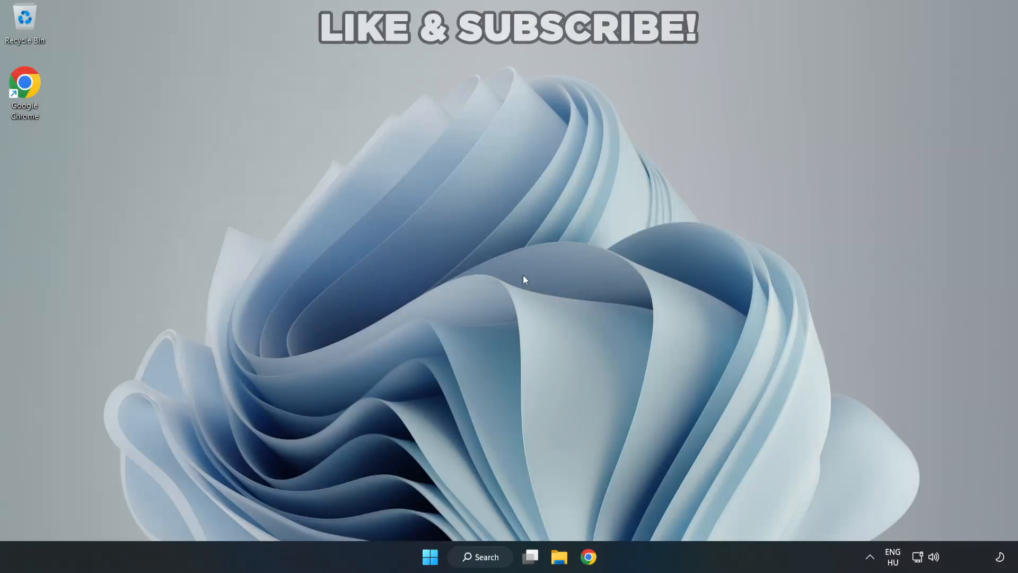
mouse_move(560, 284)
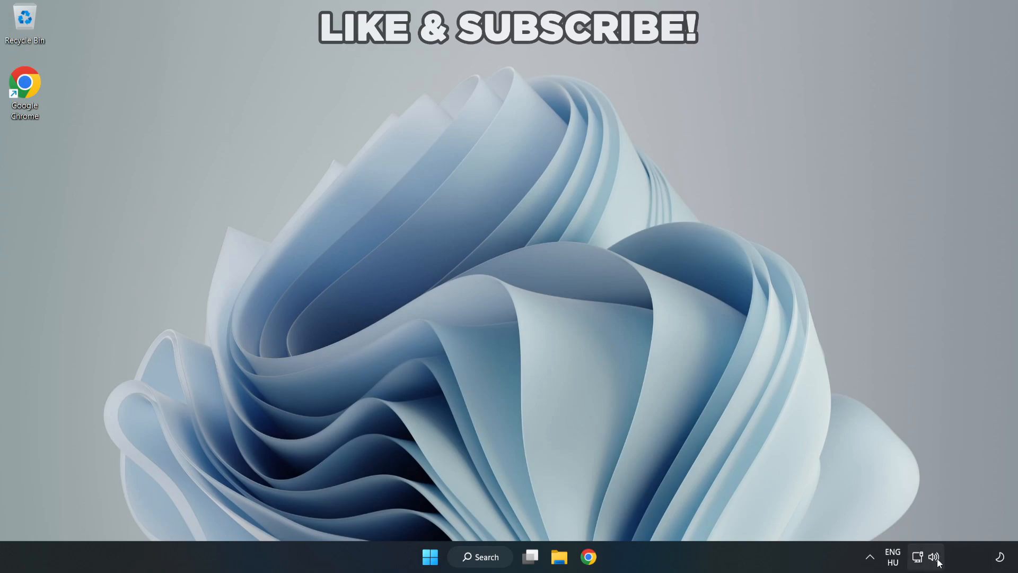
Step: Change the Quick Settings audio output from CABLE Input to Speakers (High Definition Audio Device)
left_click(934, 556)
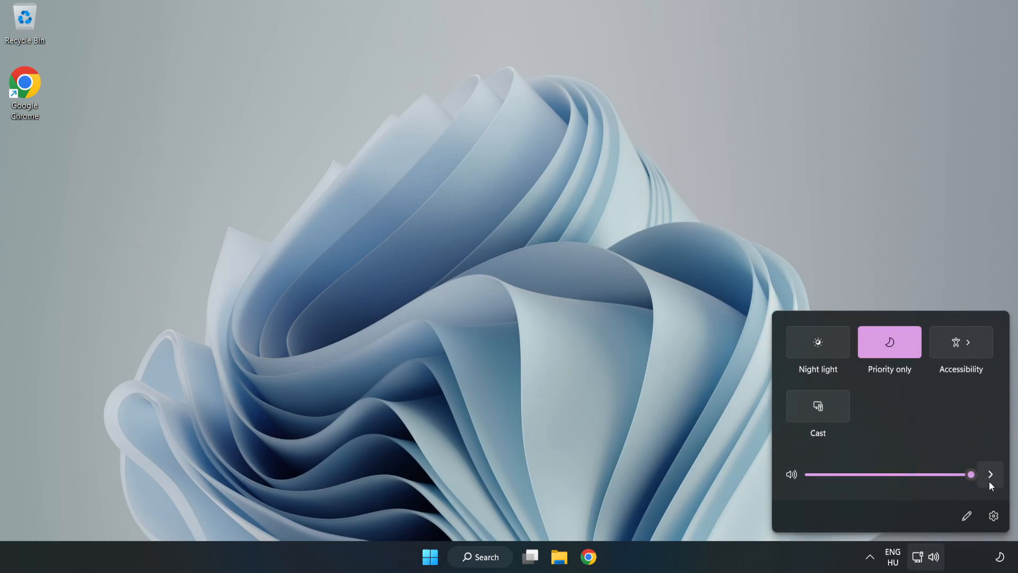
mouse_move(990, 474)
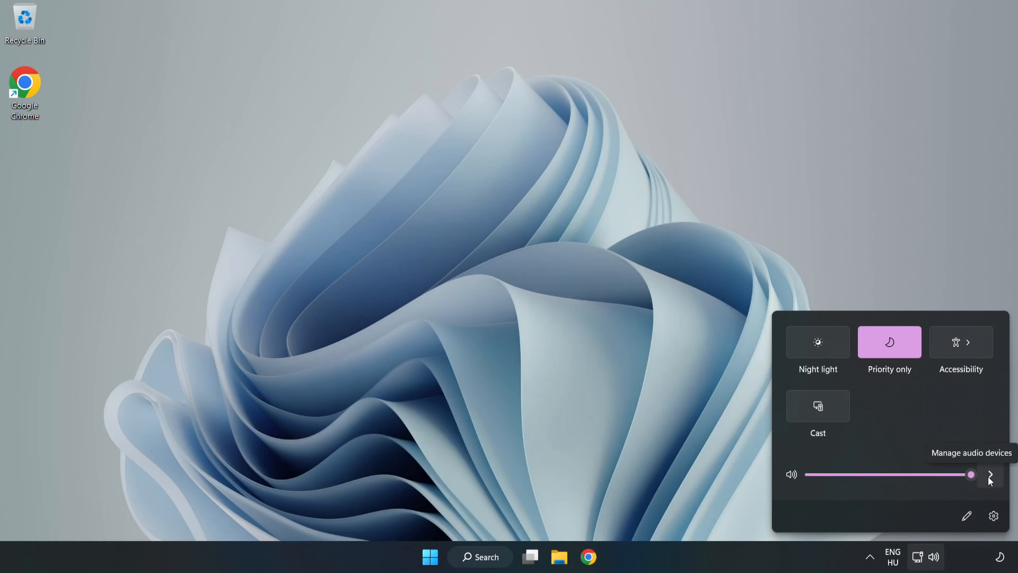
left_click(990, 474)
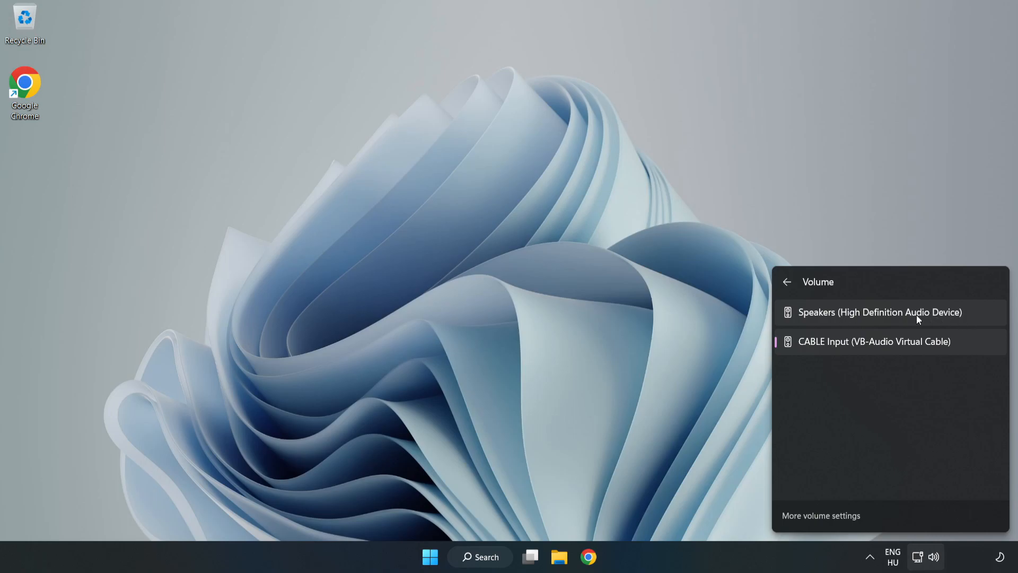
left_click(880, 312)
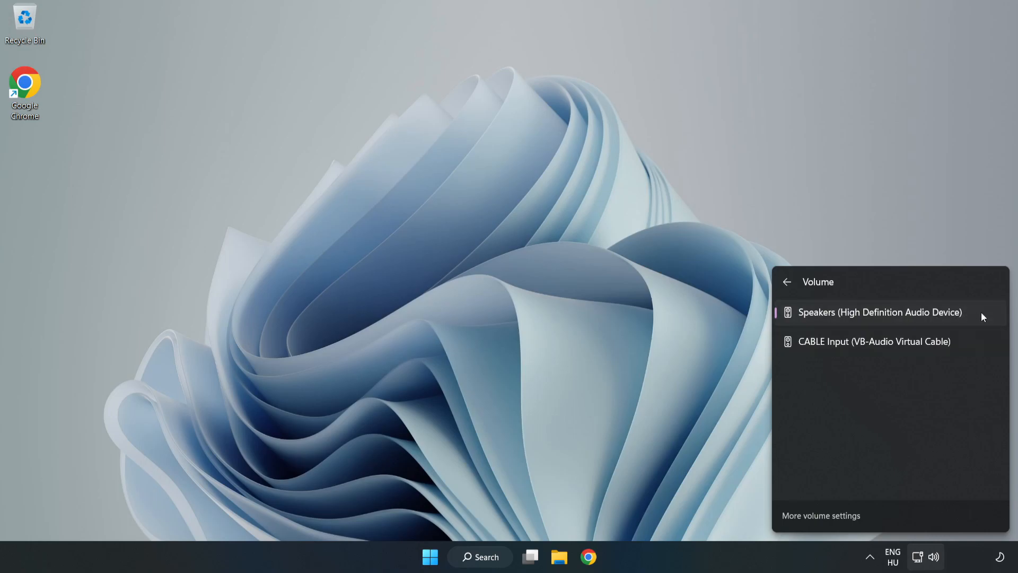
mouse_move(495, 278)
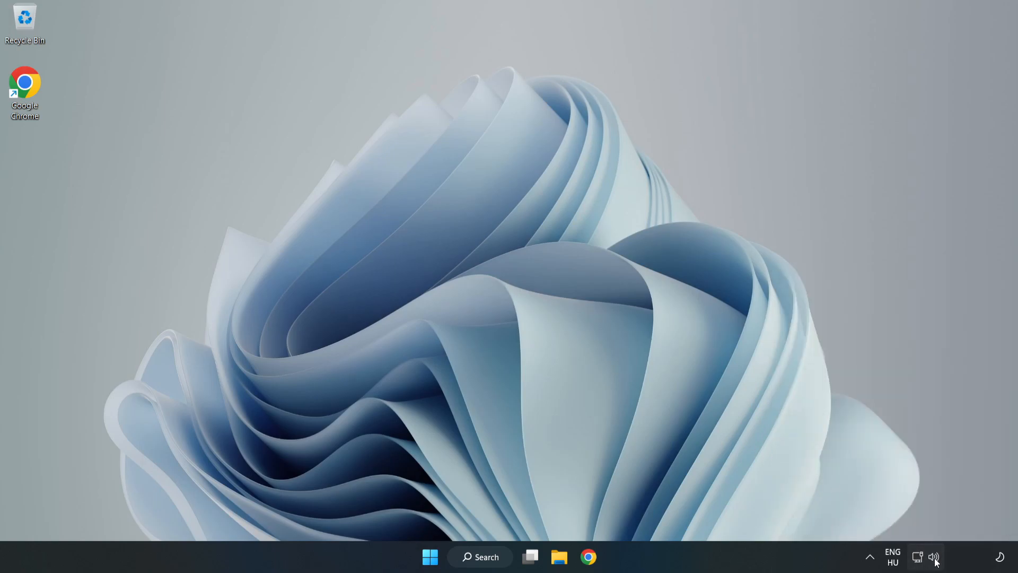
right_click(935, 556)
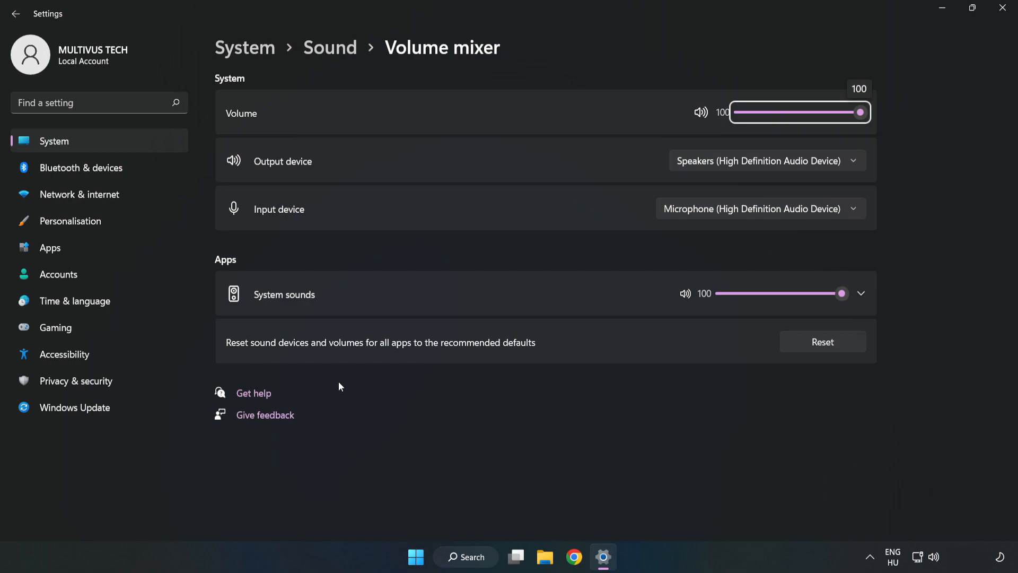
mouse_move(586, 344)
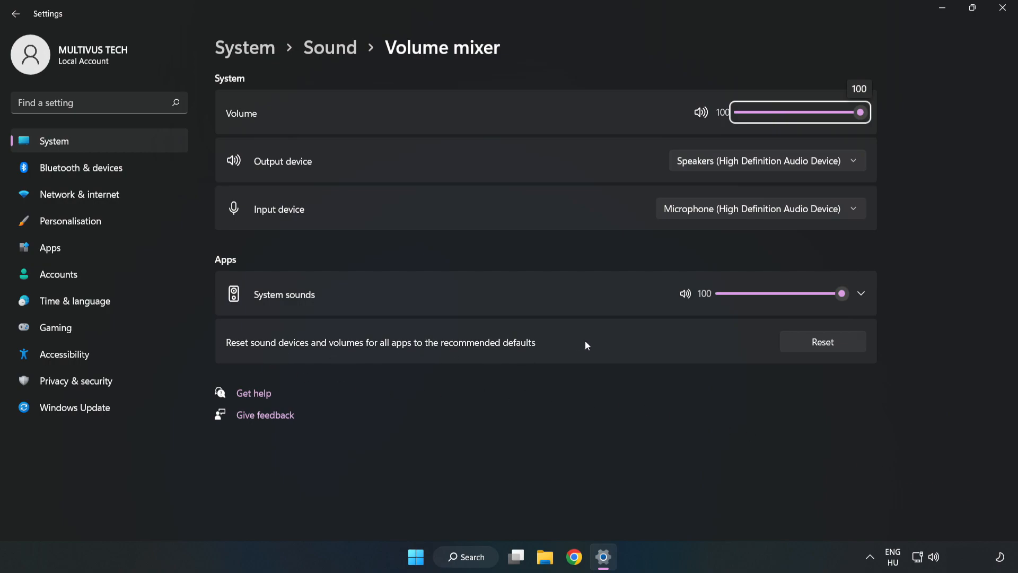
mouse_move(835, 352)
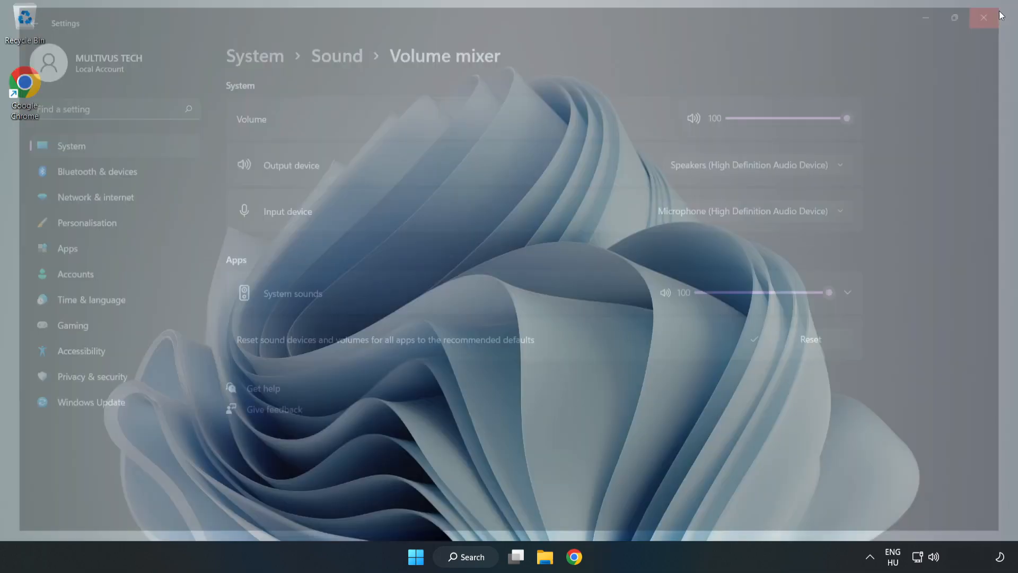
left_click(983, 18)
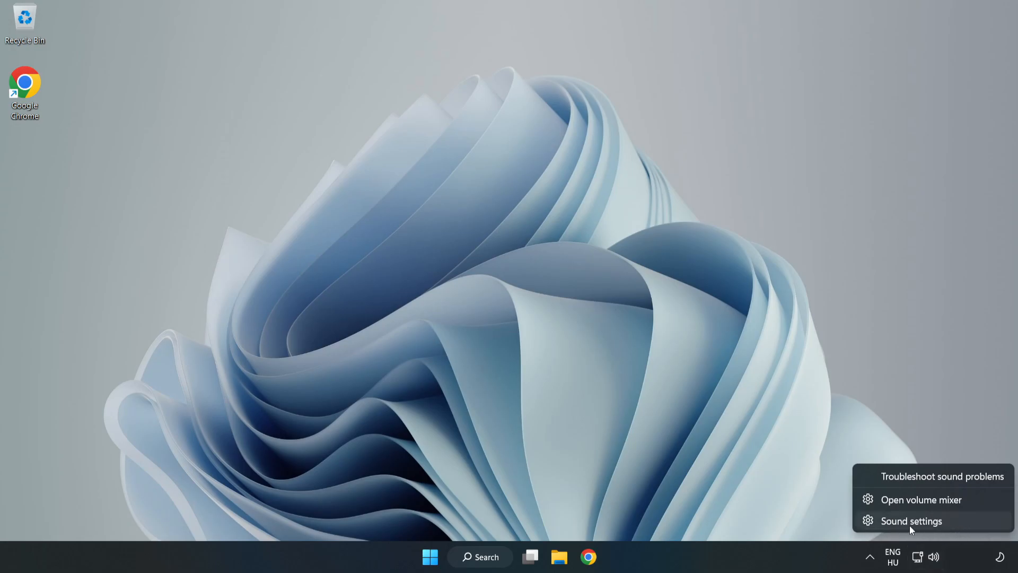
Step: Open Sound settings from the volume icon and scroll down to the Advanced section
left_click(910, 521)
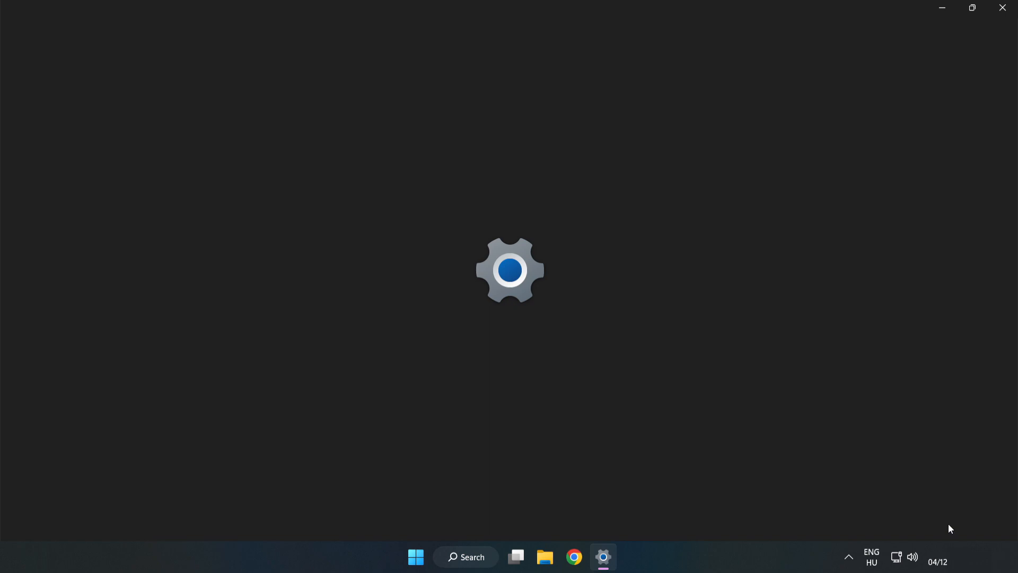
left_click(603, 556)
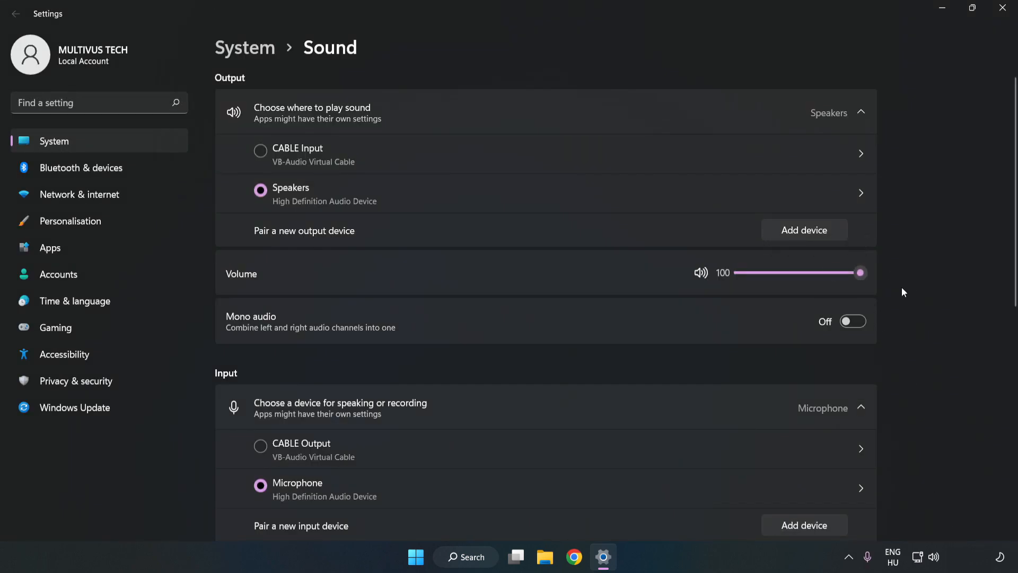
scroll("down", 3)
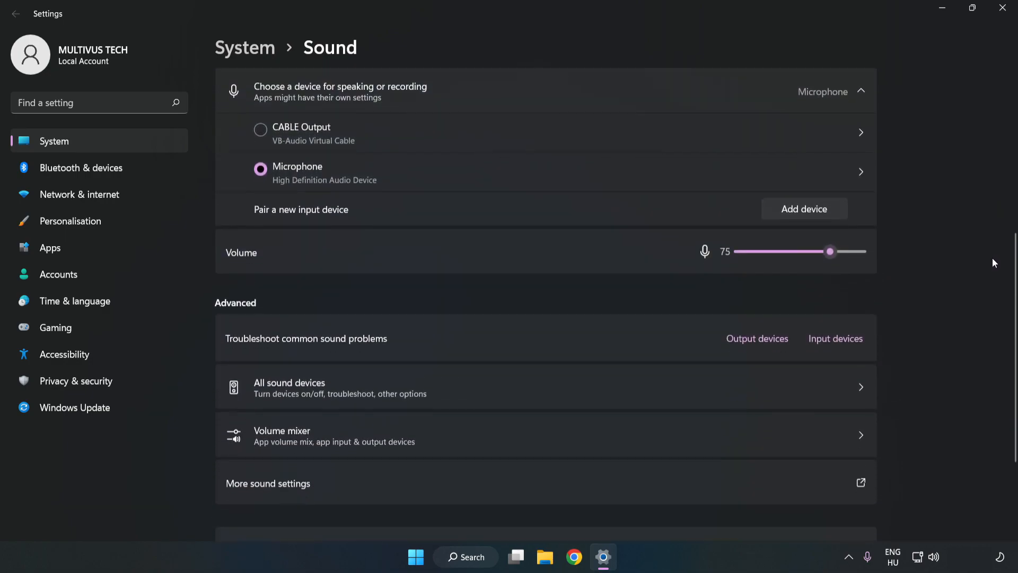
scroll("down", 3)
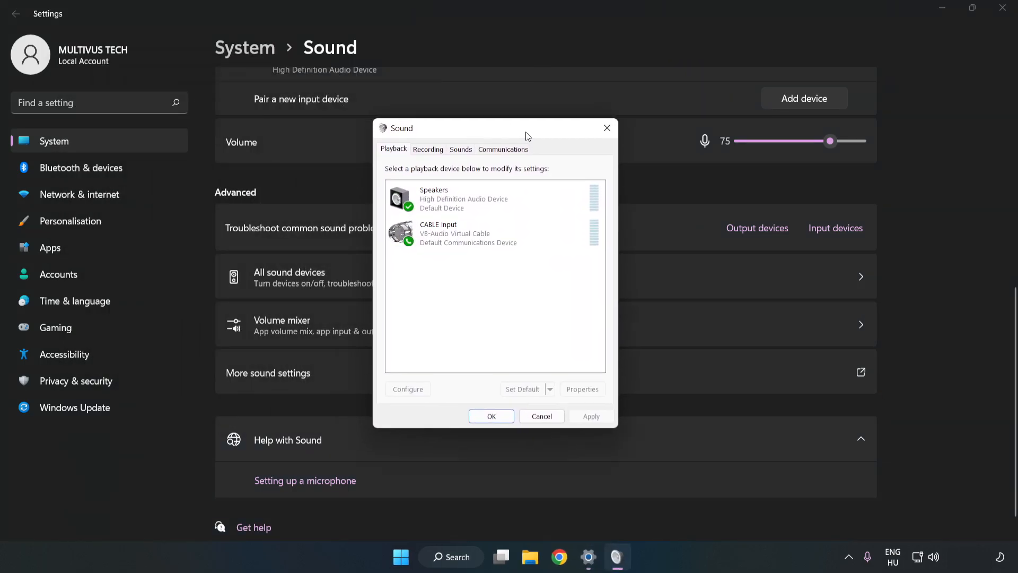
Step: Disable the CABLE Input playback device through its context menu
left_click(495, 233)
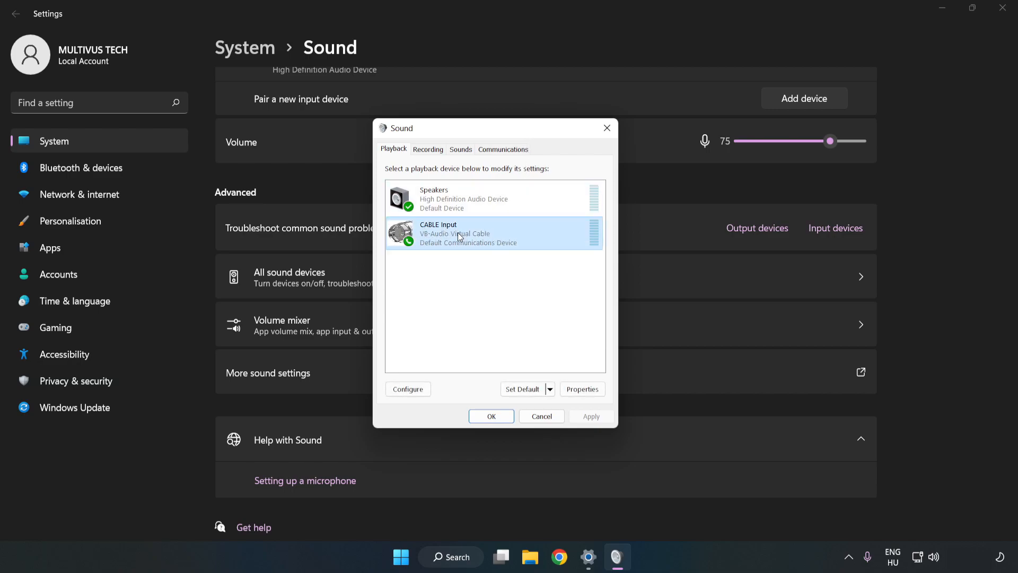
right_click(458, 234)
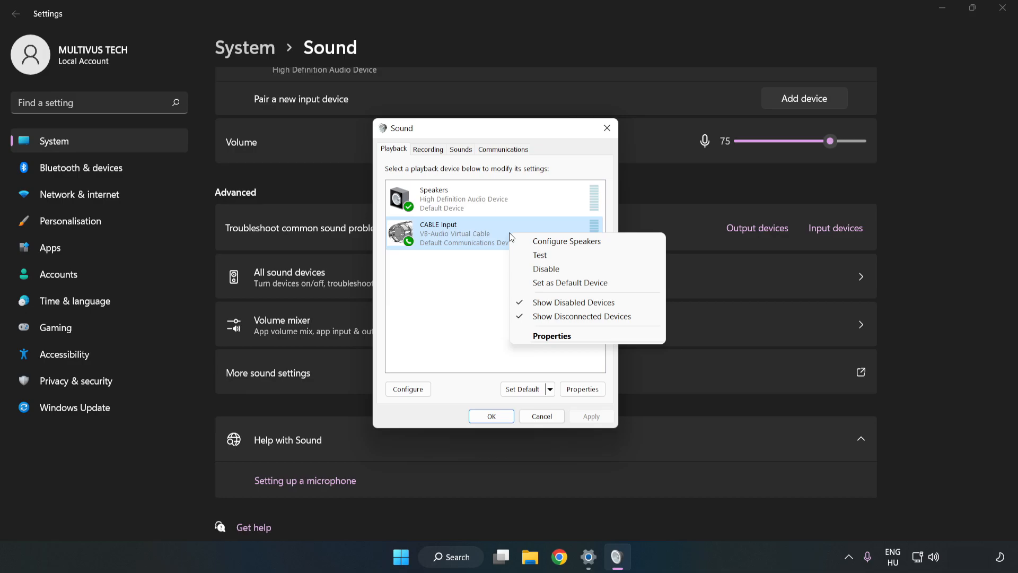
mouse_move(565, 268)
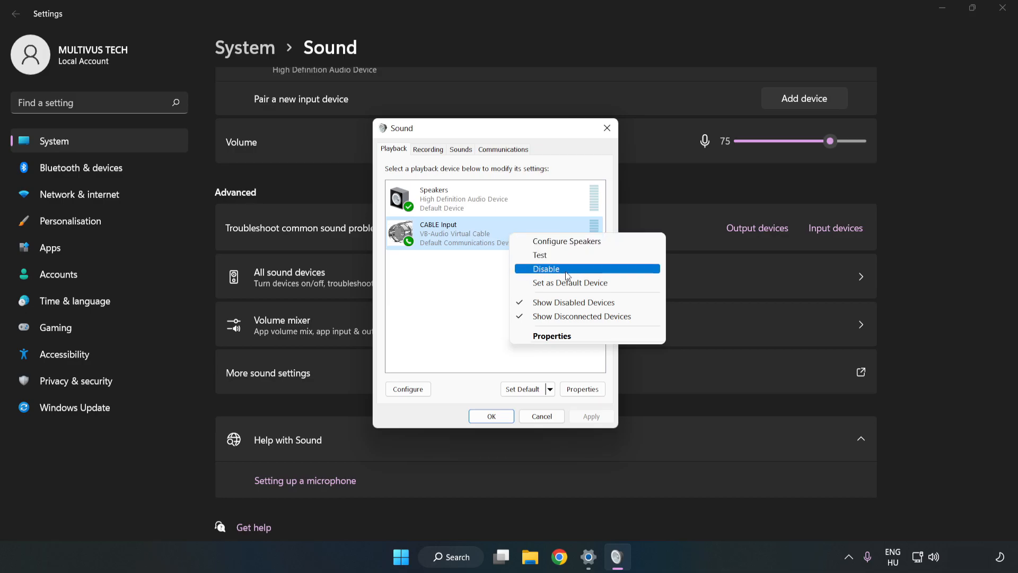
left_click(546, 268)
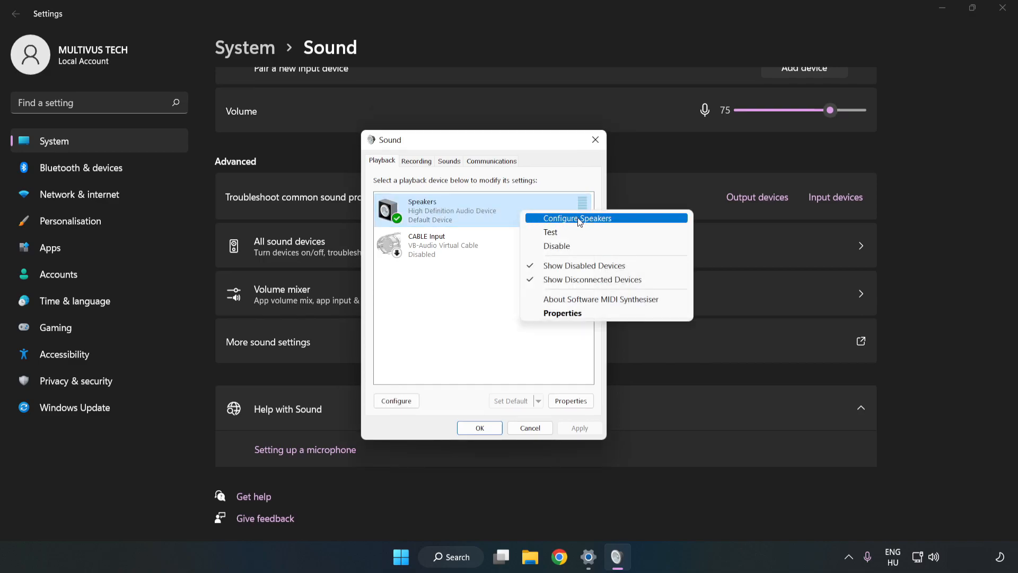
Step: Configure Speakers as 7.1 Surround, keeping all optional speakers ticked
left_click(577, 217)
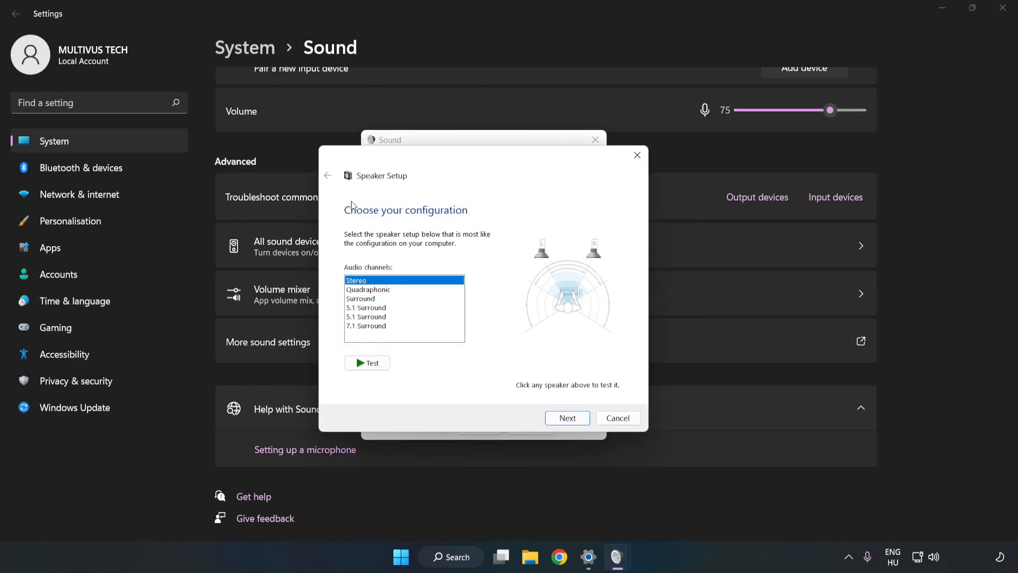
left_click(366, 325)
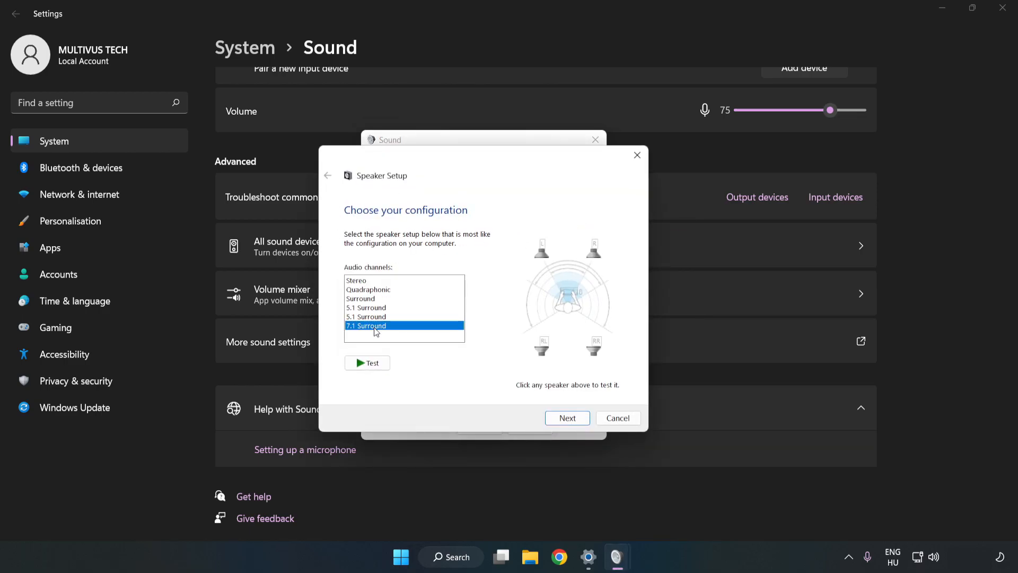
left_click(567, 417)
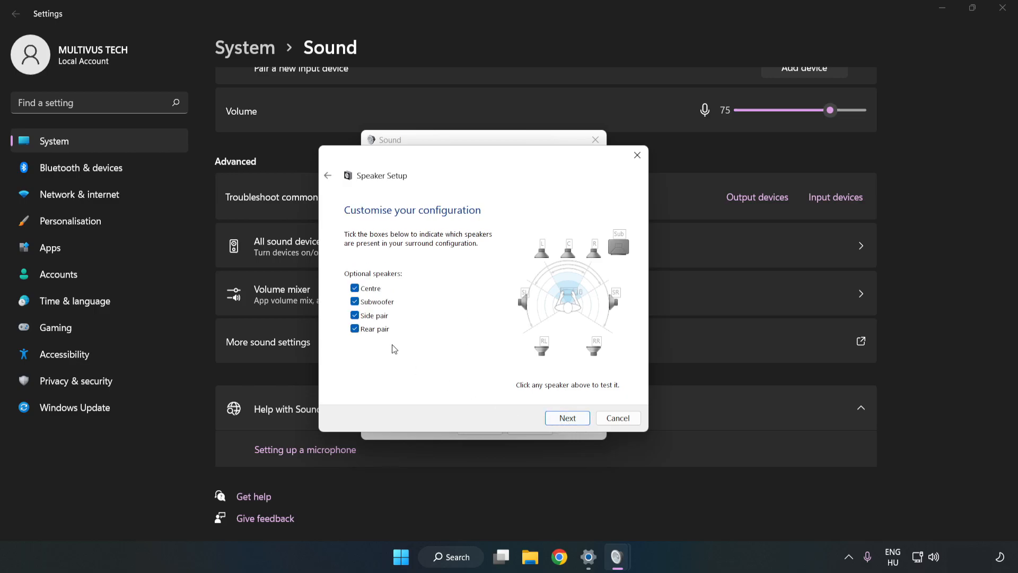
left_click(566, 417)
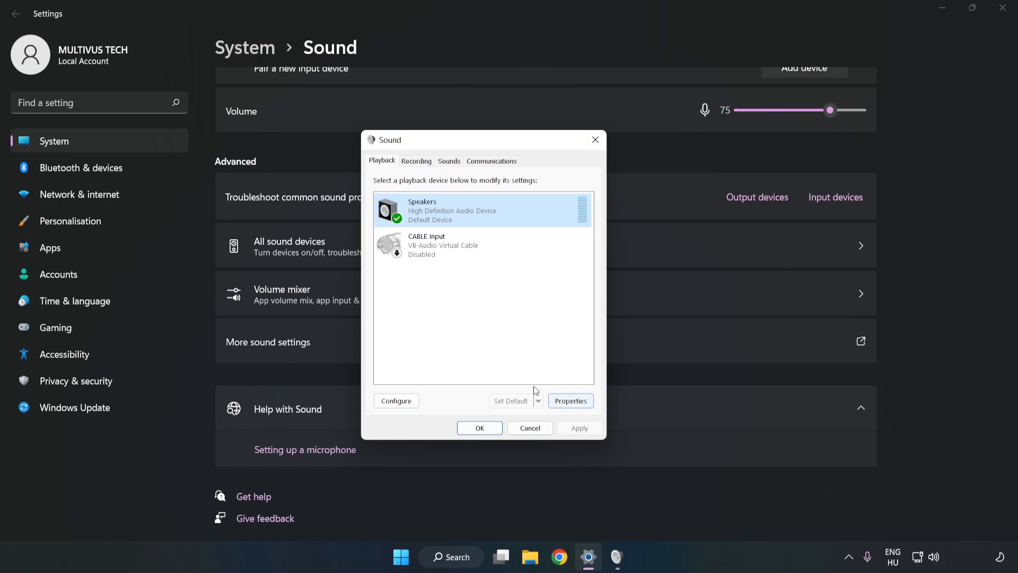
mouse_move(570, 401)
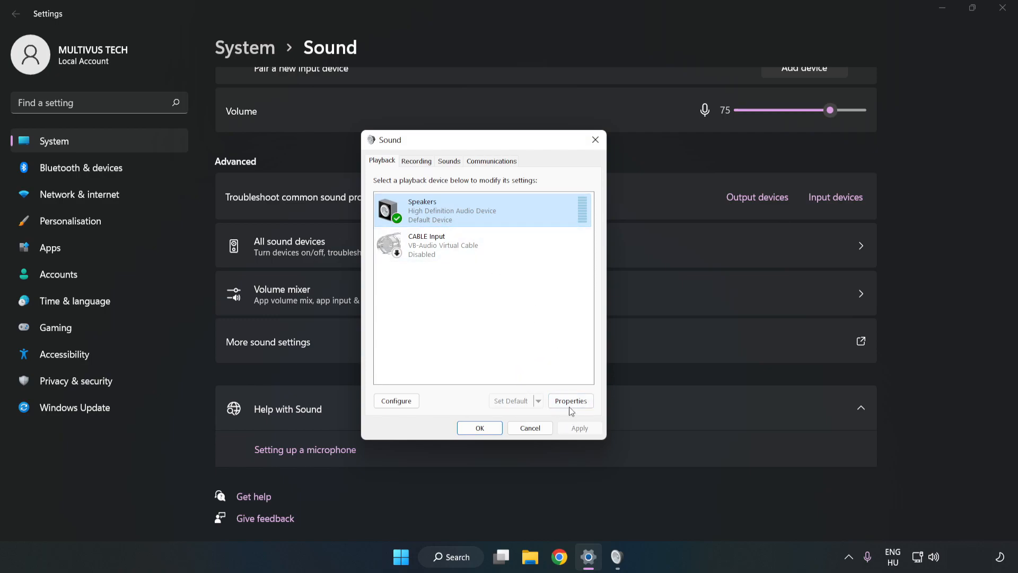
Step: In Speakers Properties, disable all audio enhancements and review the default format list
left_click(570, 401)
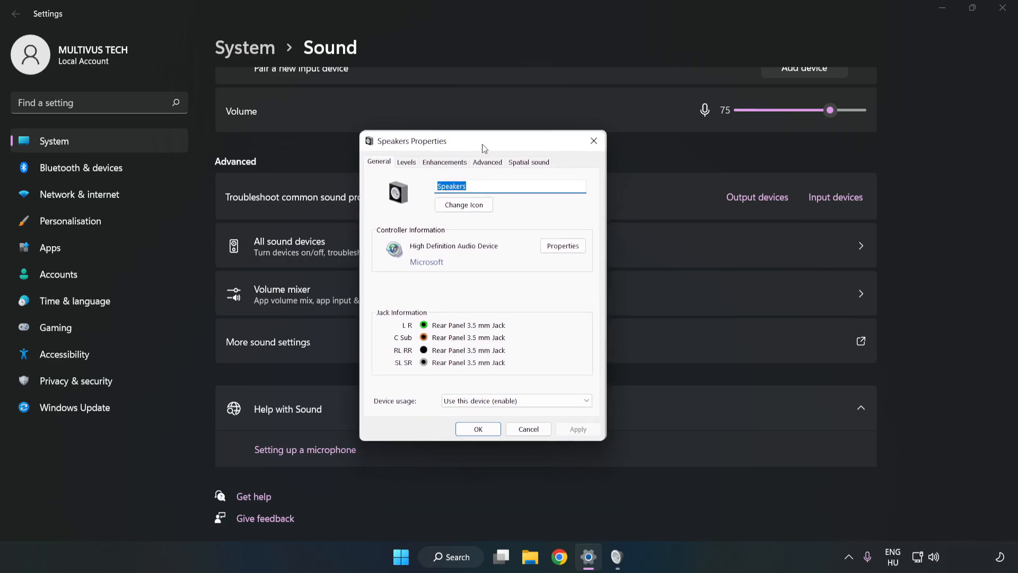
left_click(444, 161)
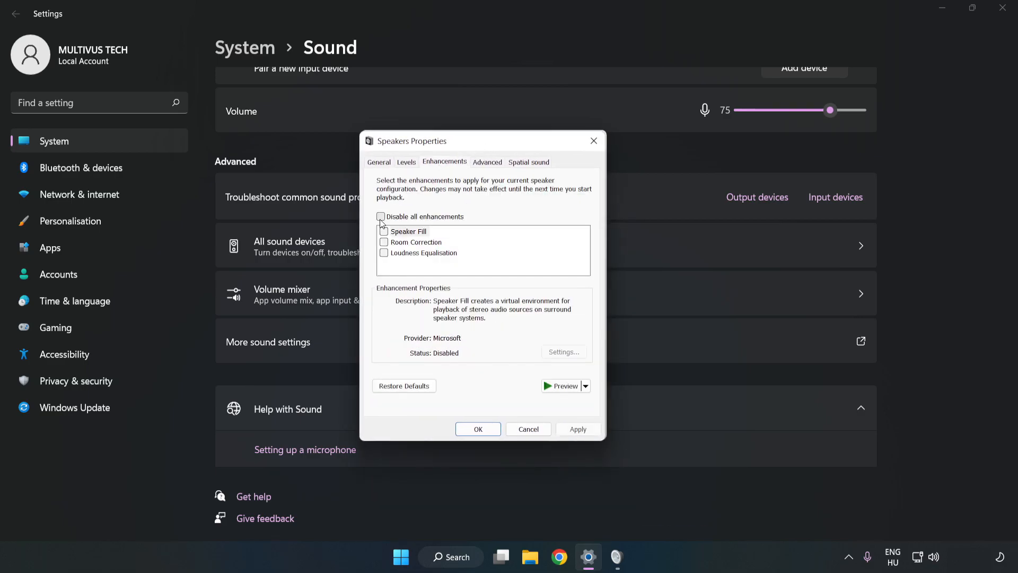
left_click(381, 216)
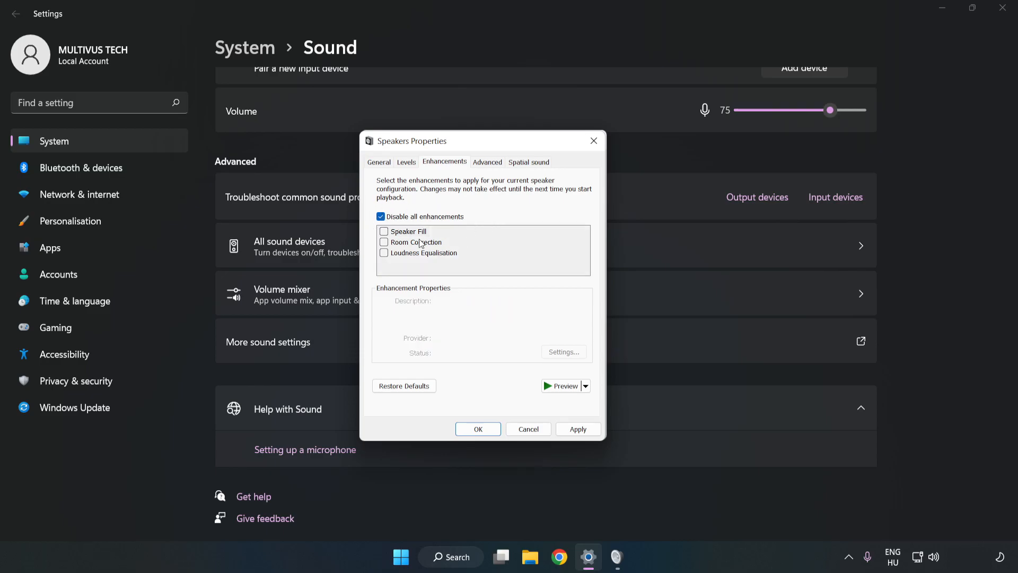
mouse_move(486, 187)
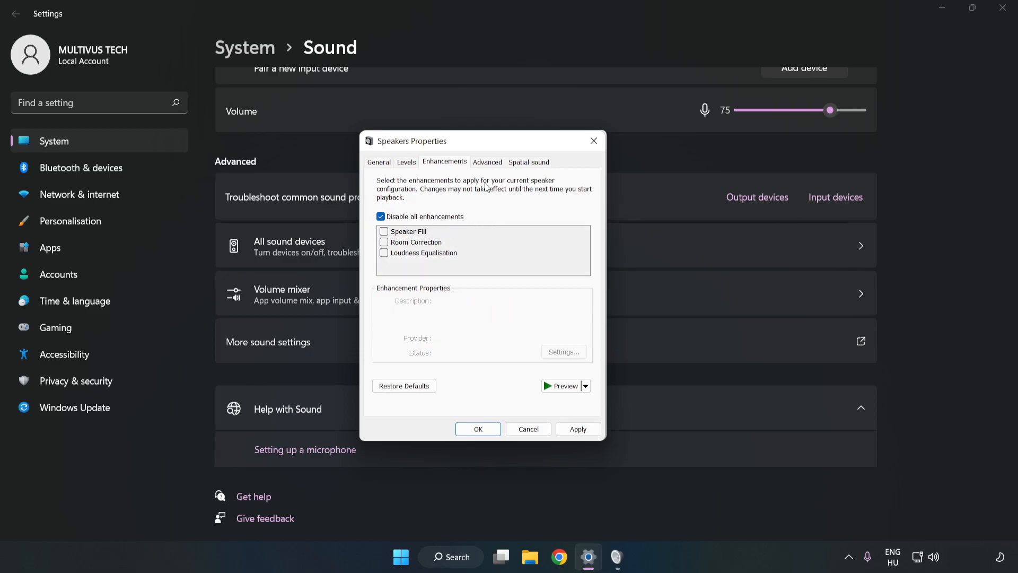
left_click(487, 162)
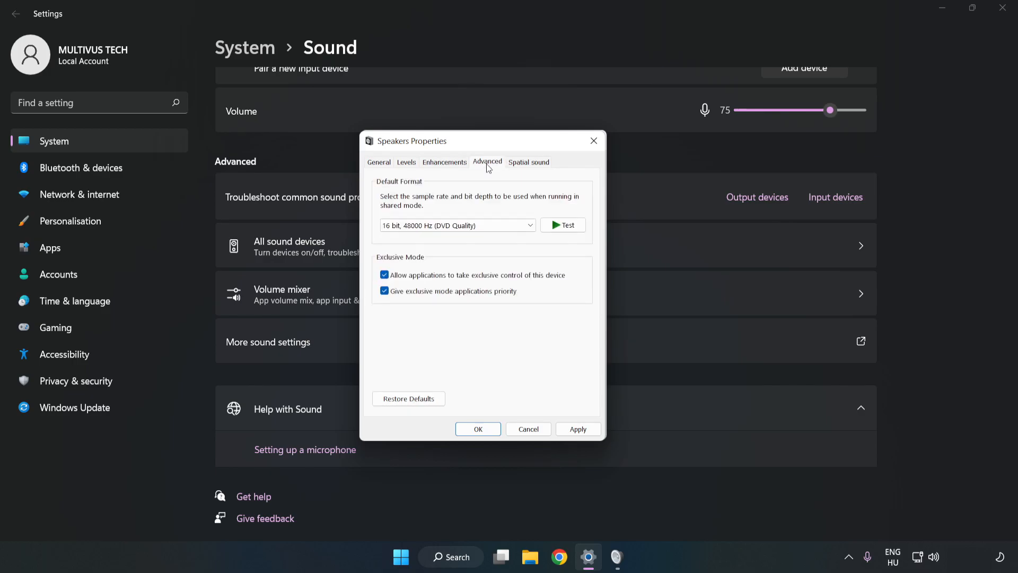
left_click(457, 225)
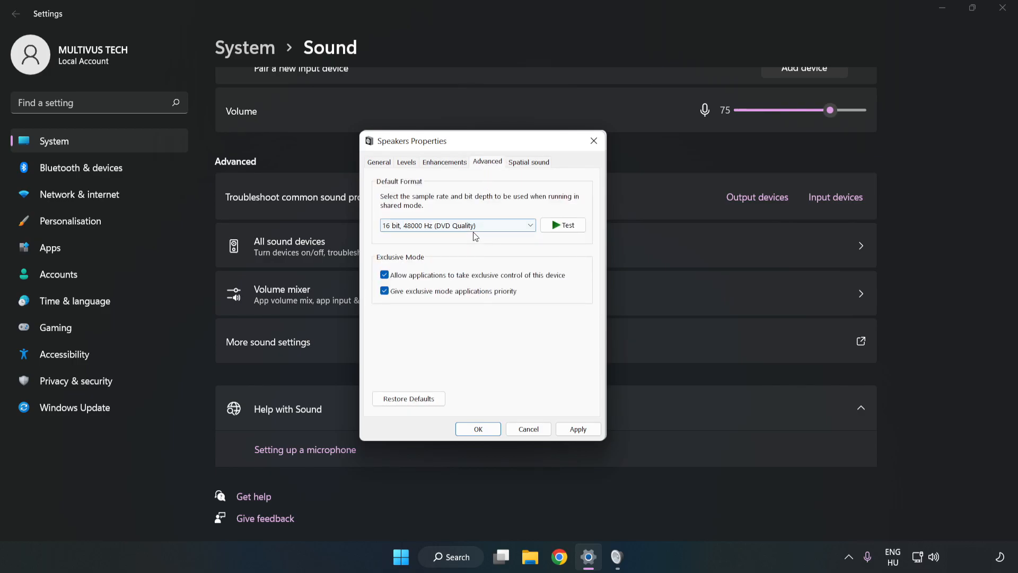
Step: Apply the speaker settings, confirm both sound dialogs, and close Settings
left_click(576, 429)
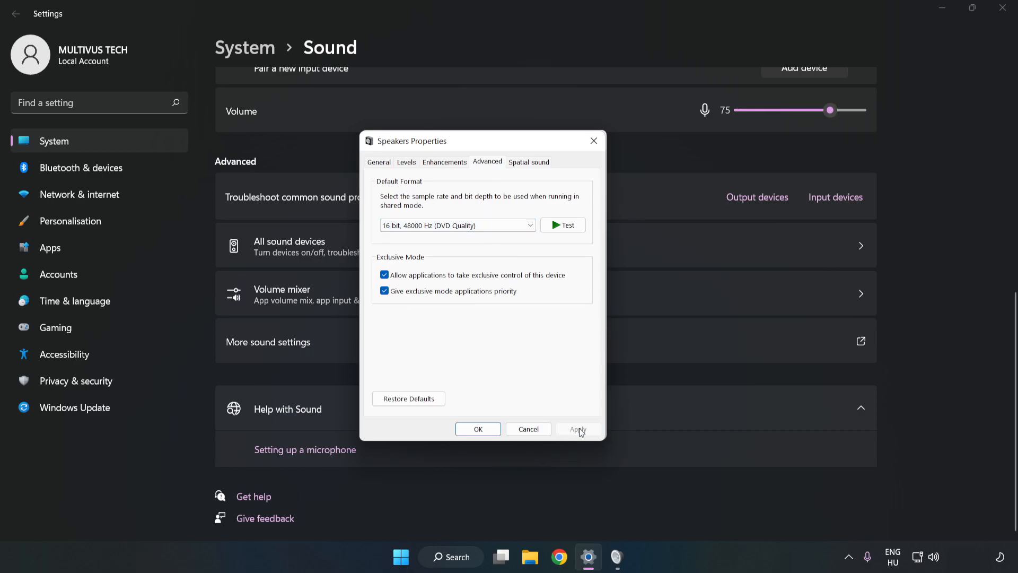
left_click(477, 428)
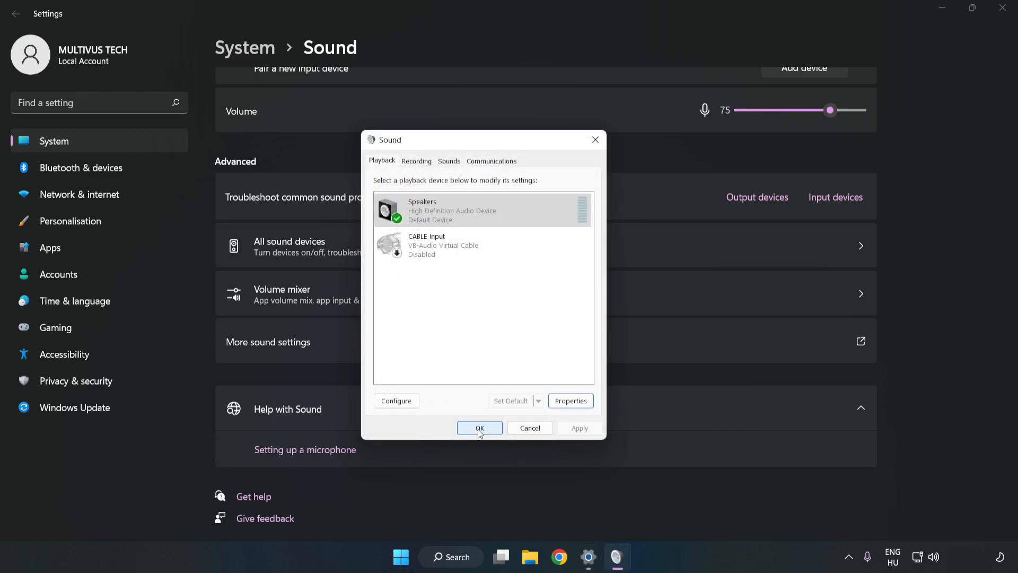
left_click(480, 428)
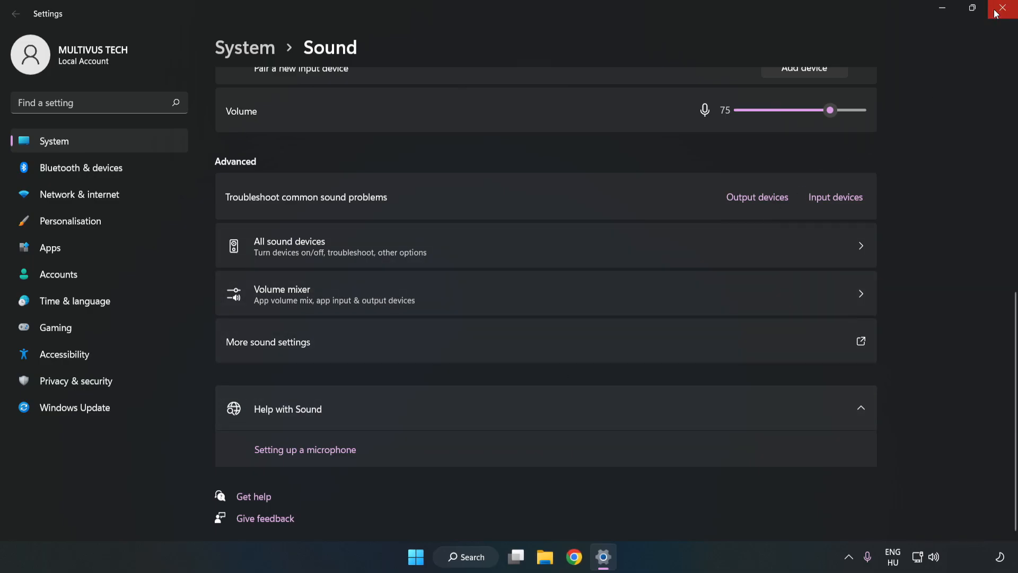
left_click(1002, 8)
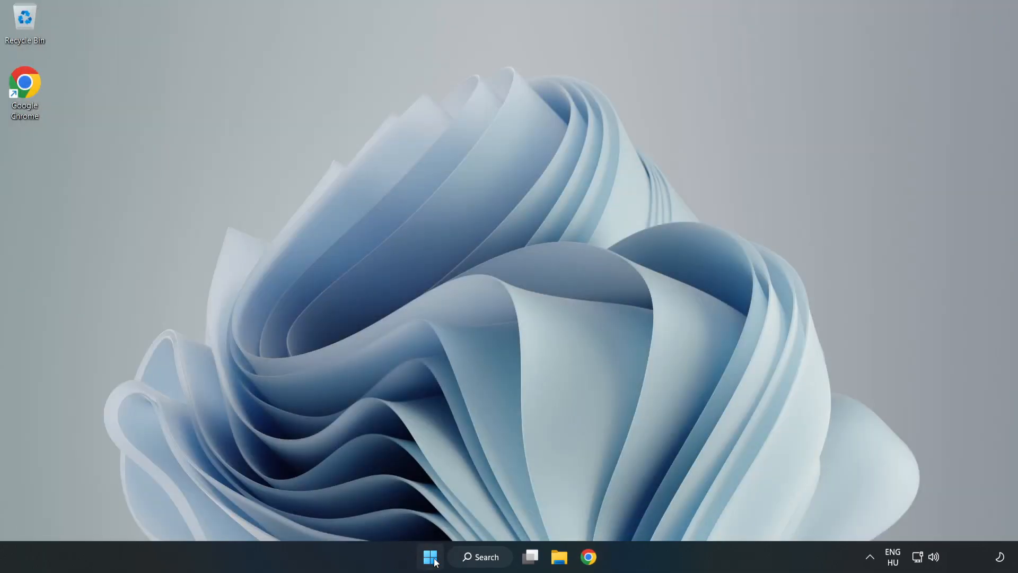
Step: Bring up the Windows search panel from the taskbar
left_click(430, 556)
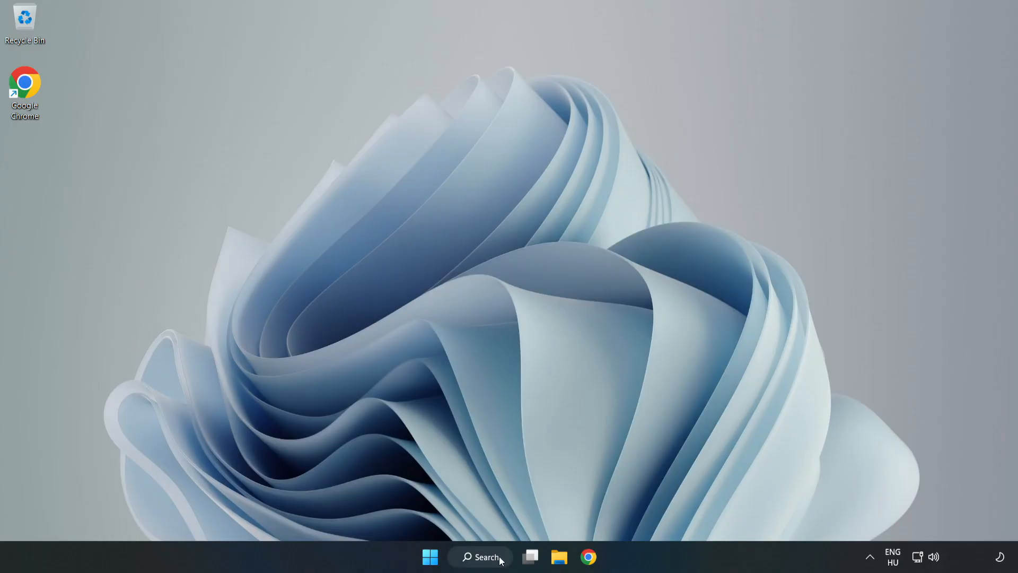
left_click(480, 556)
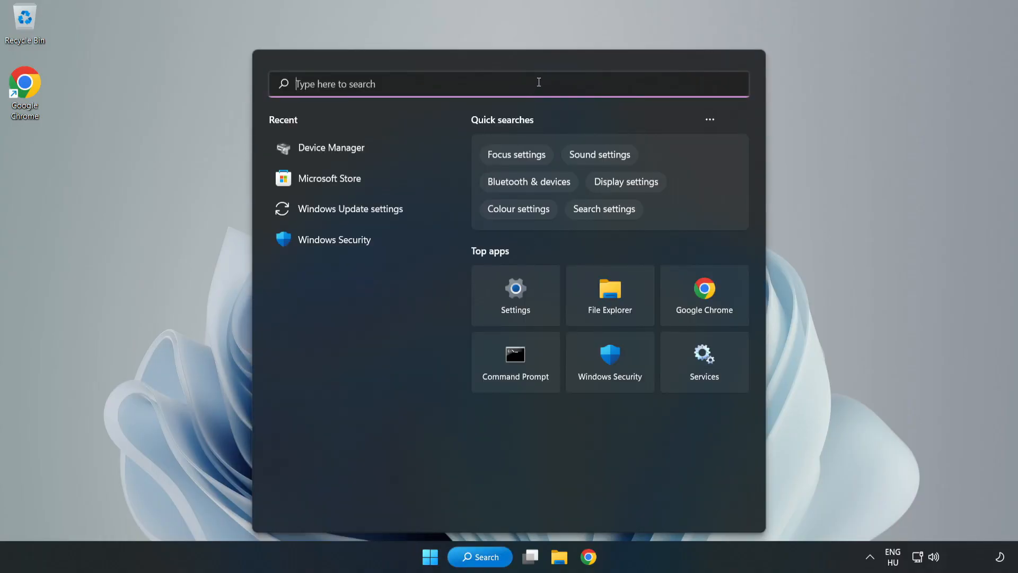
Step: Search for 'device mag' to locate Device Manager
type("device mag")
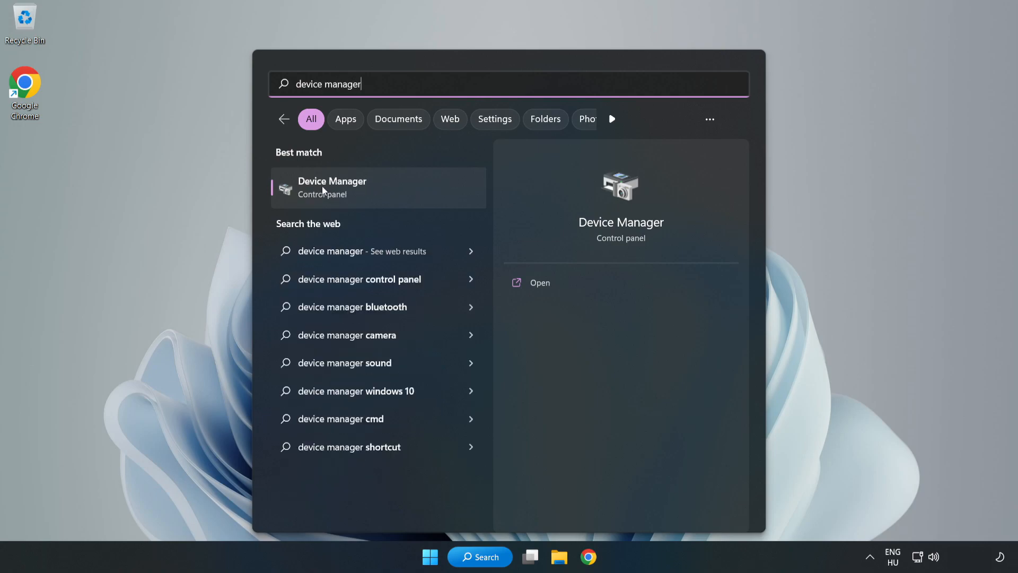
mouse_move(396, 190)
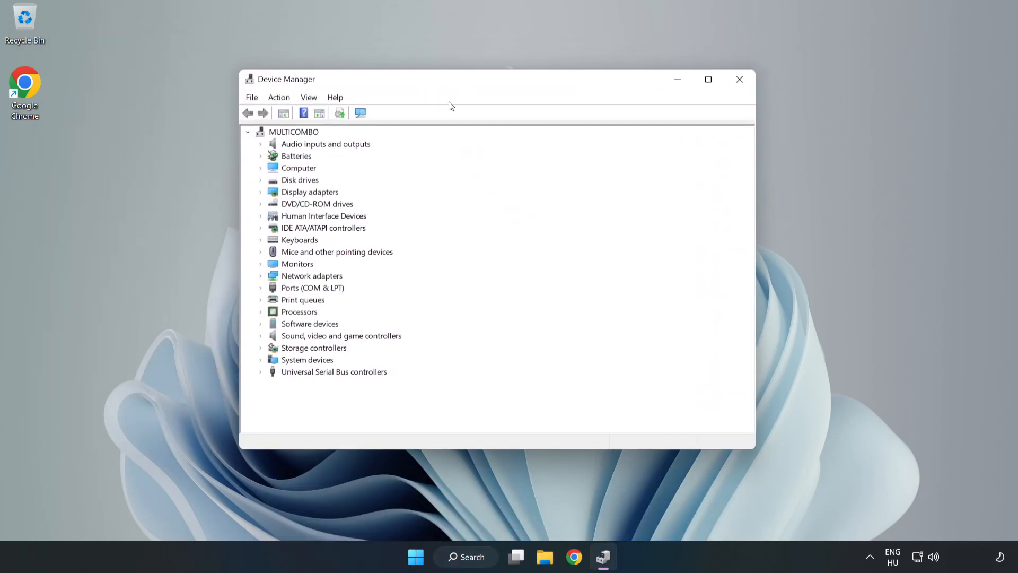
Step: Expand Sound, video and game controllers and start Update driver for High Definition Audio Device
left_click(341, 336)
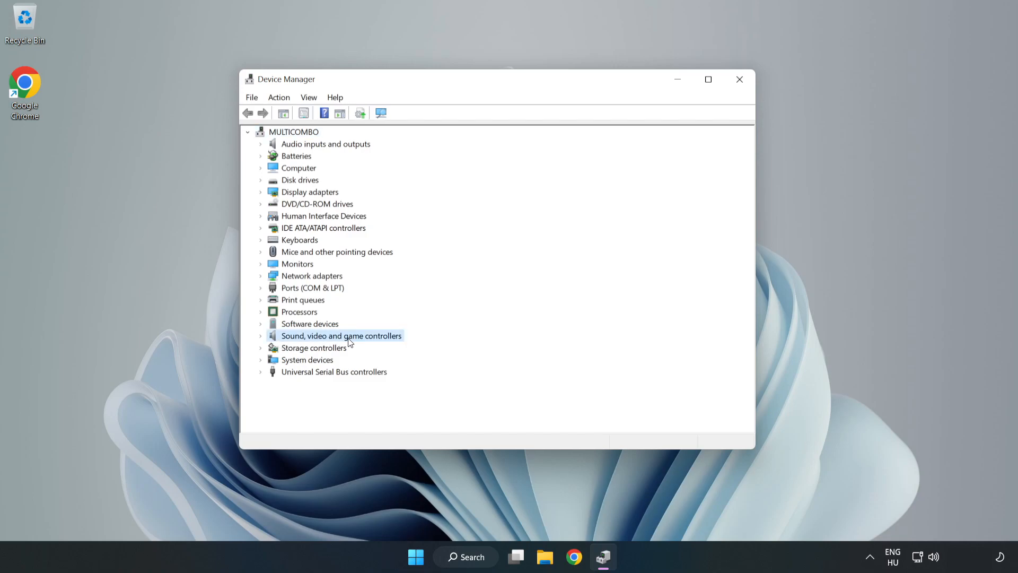
mouse_move(263, 341)
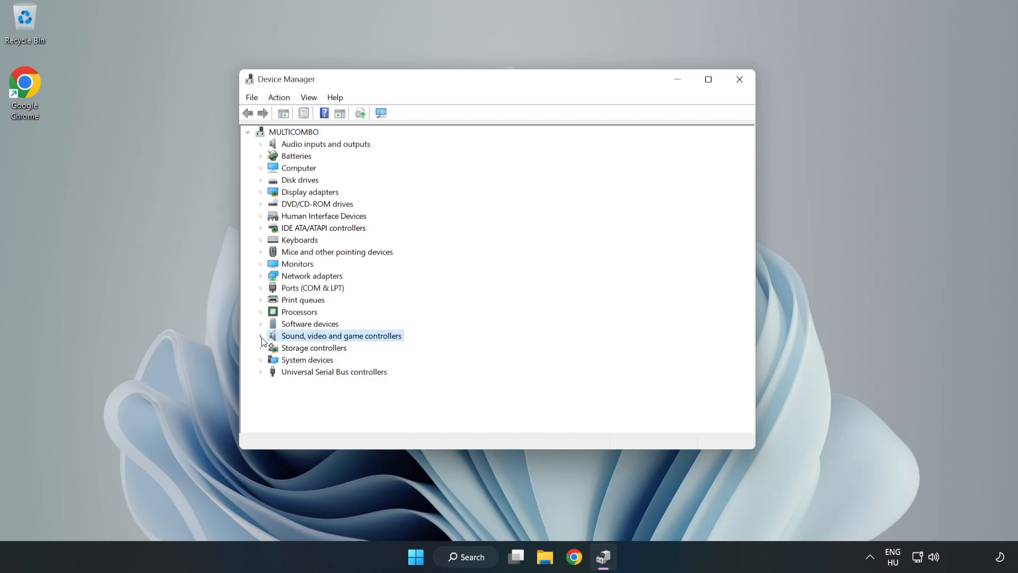
left_click(261, 335)
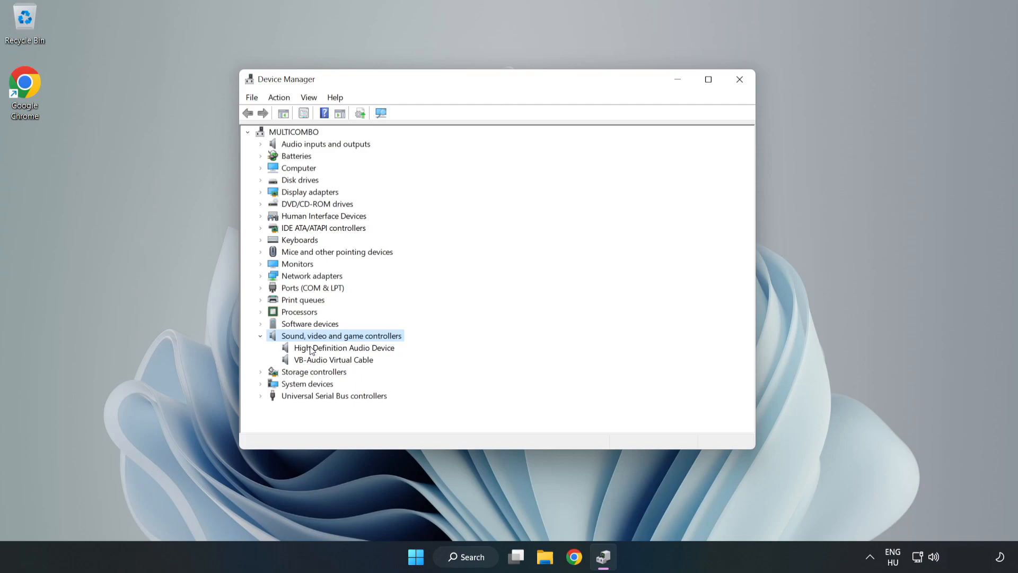
left_click(344, 347)
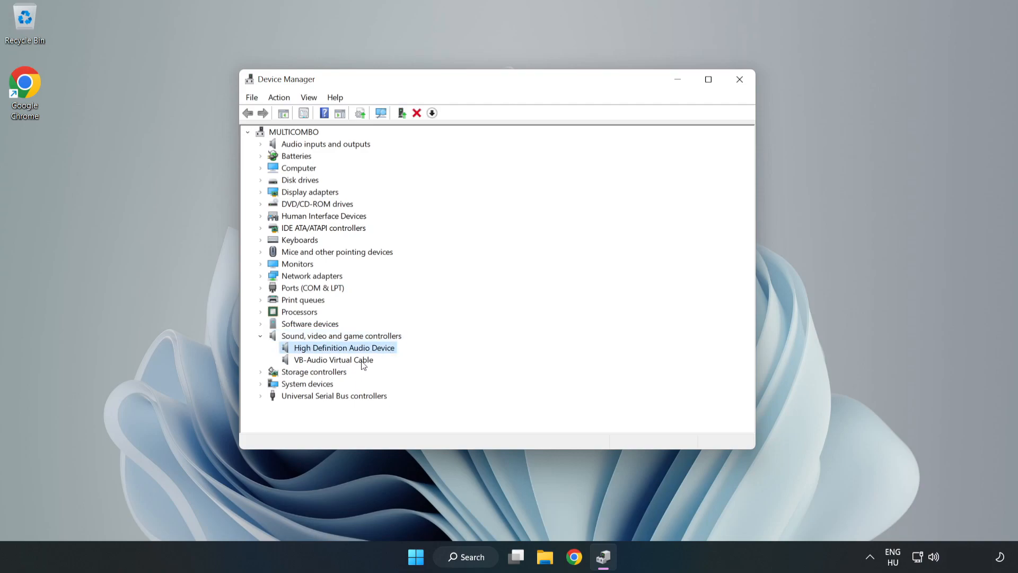
right_click(344, 347)
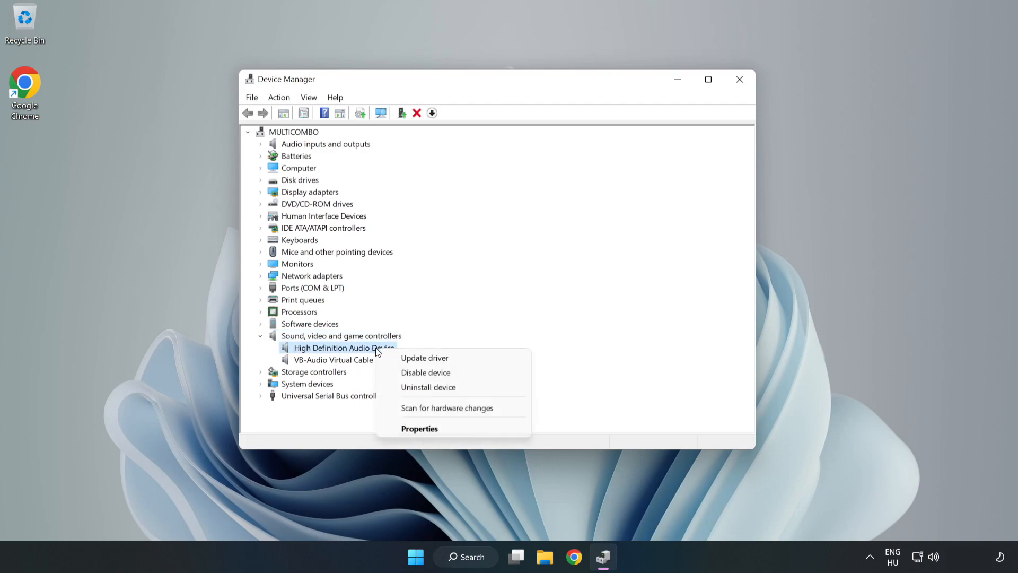
mouse_move(425, 357)
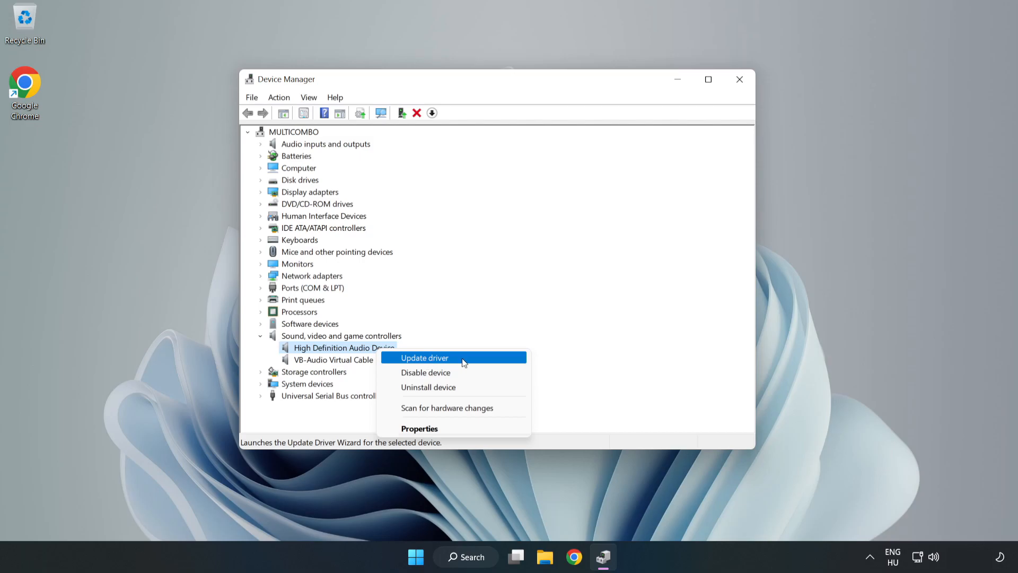
left_click(424, 357)
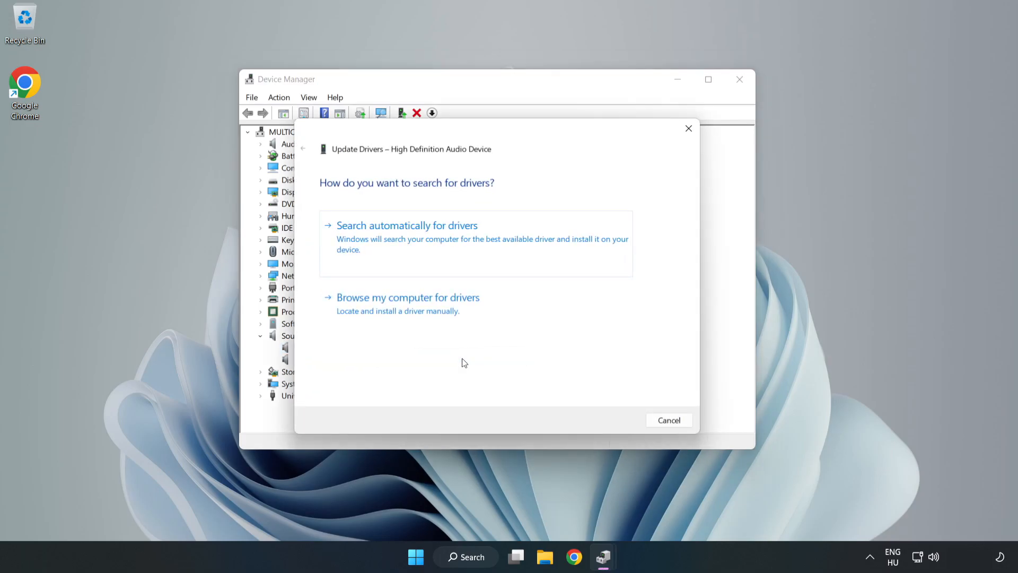
mouse_move(364, 239)
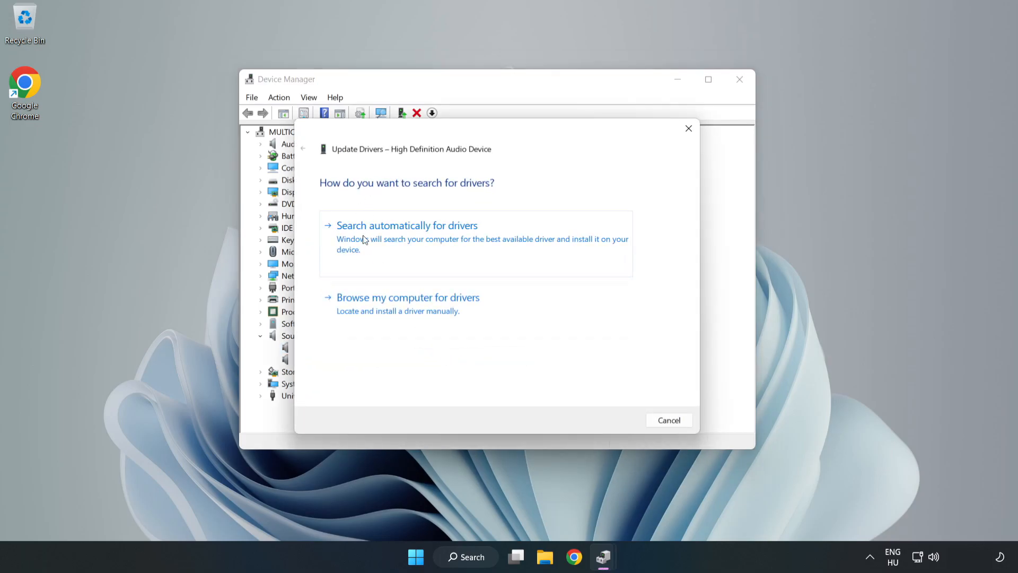
Step: Reinstall the High Definition Audio Device driver from this computer's compatible list, accepting the warning
left_click(407, 297)
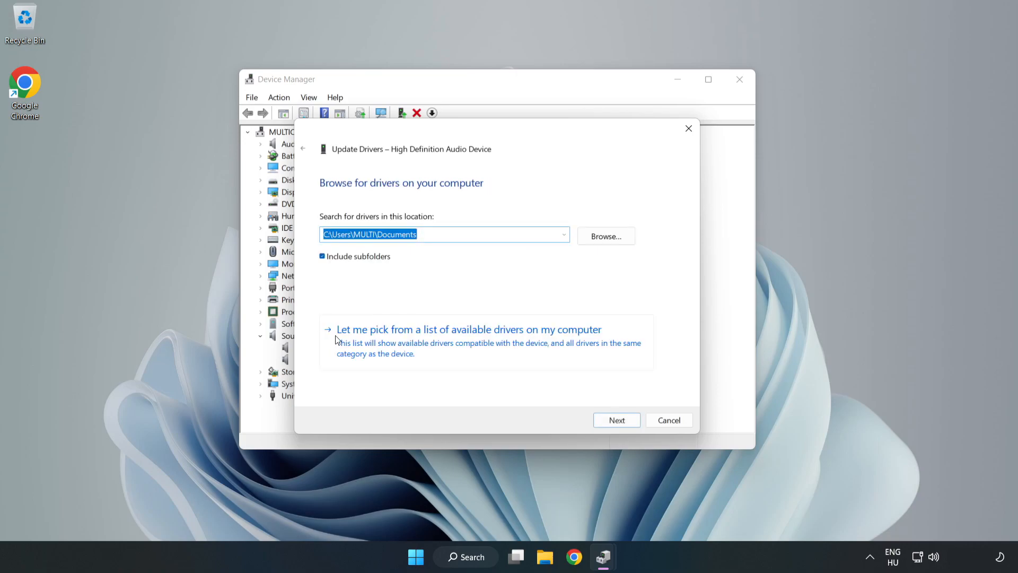
mouse_move(530, 349)
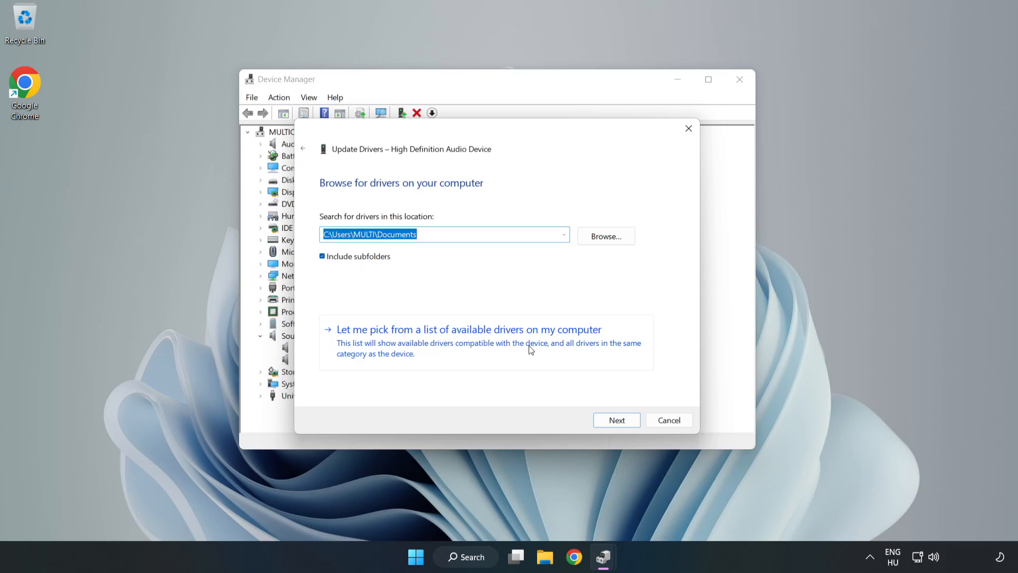
left_click(468, 329)
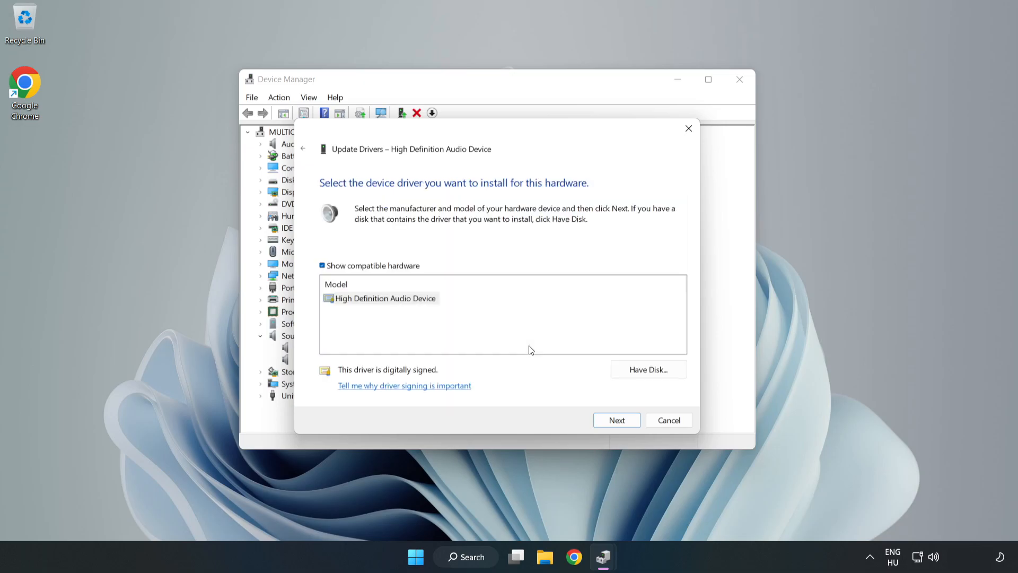
left_click(383, 298)
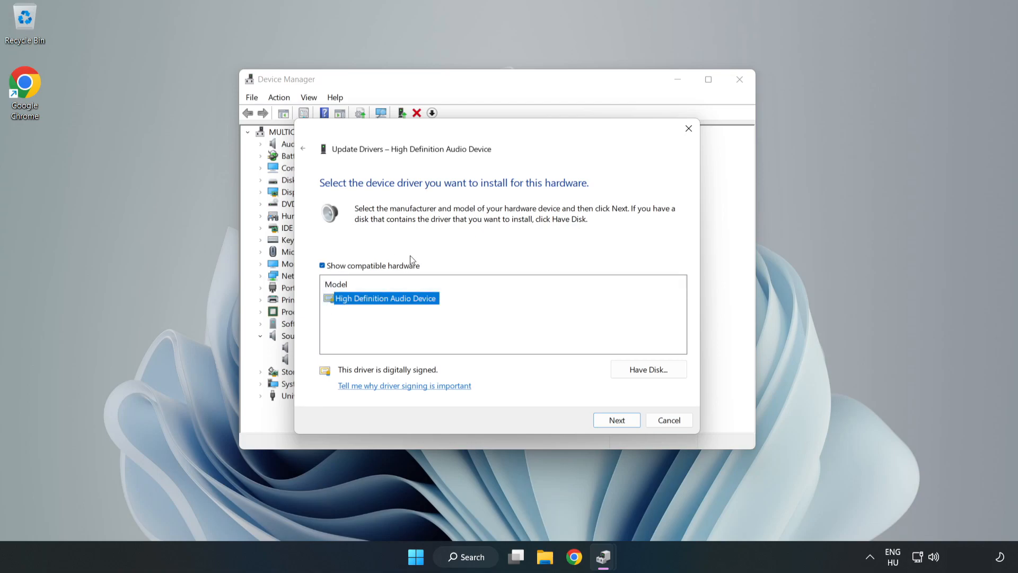
mouse_move(436, 336)
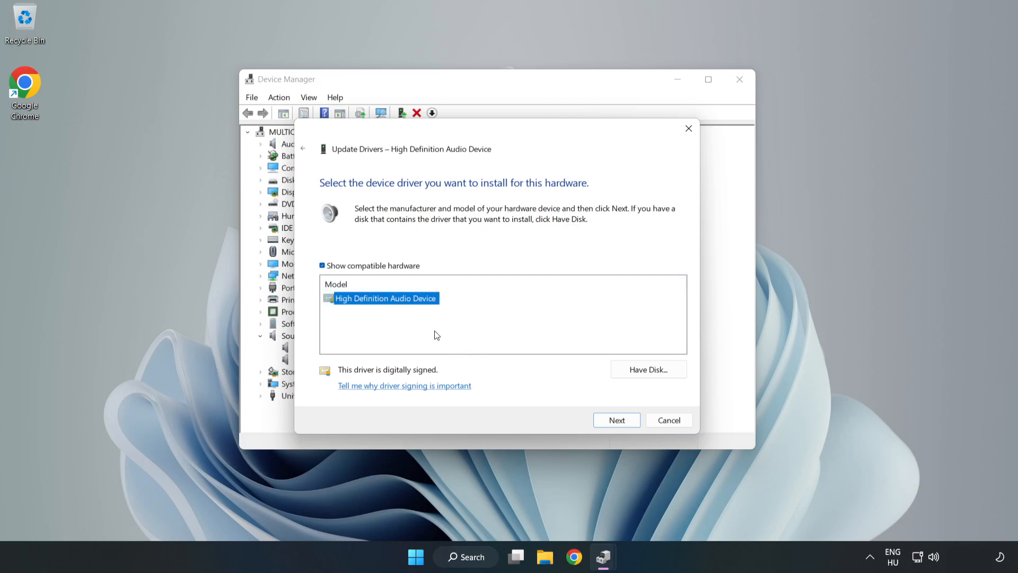
left_click(615, 420)
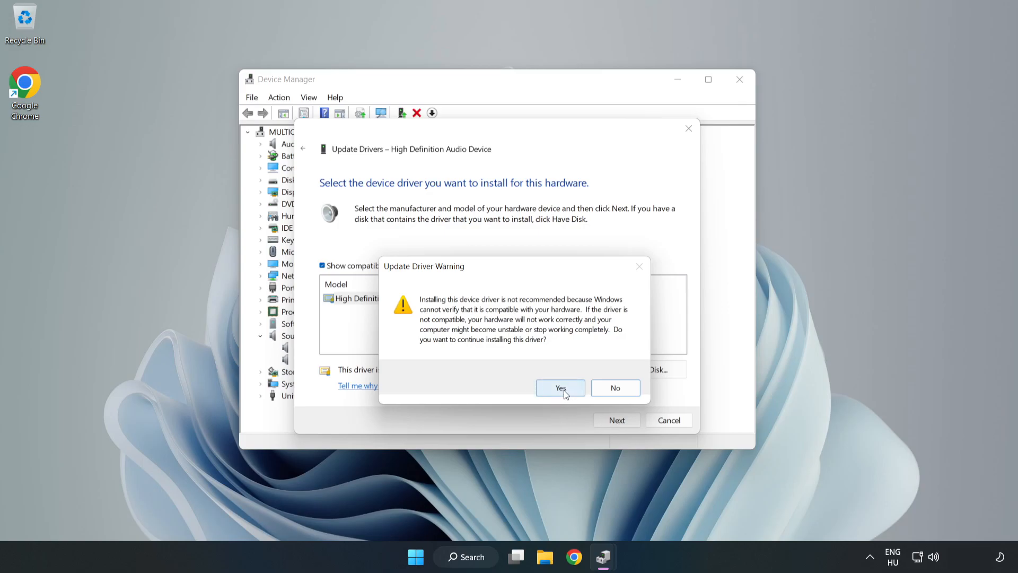
left_click(560, 387)
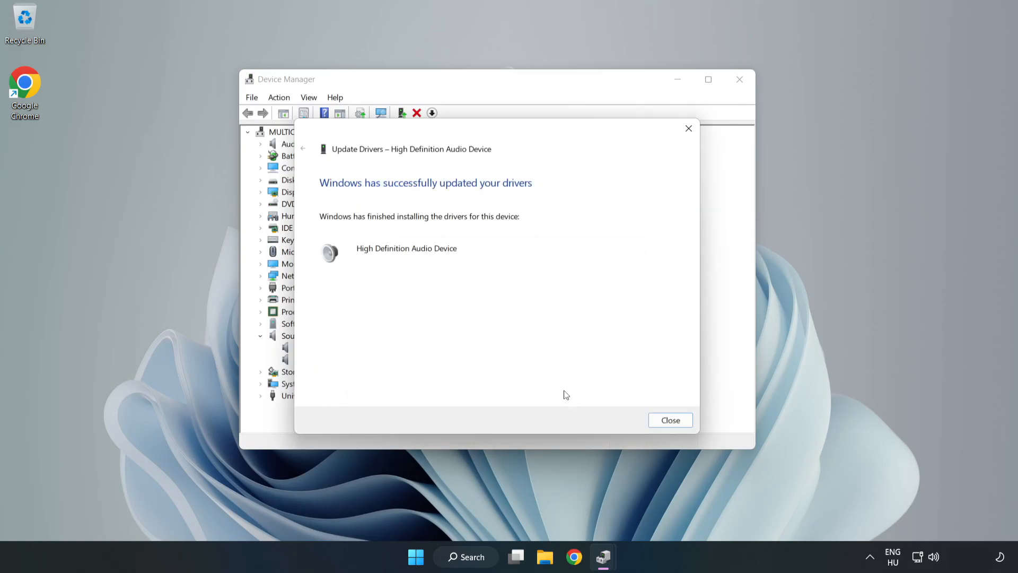
mouse_move(680, 415)
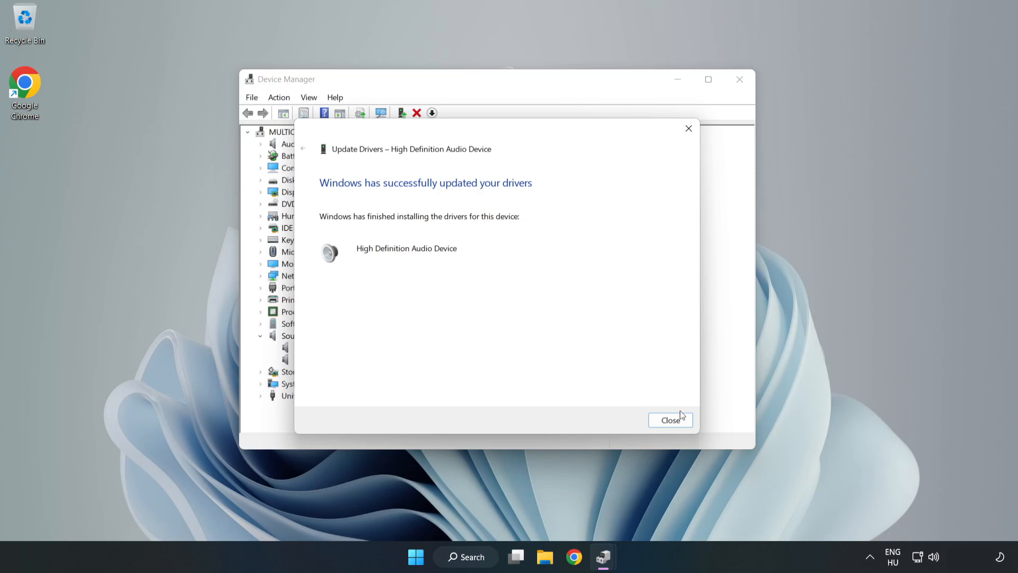
left_click(671, 420)
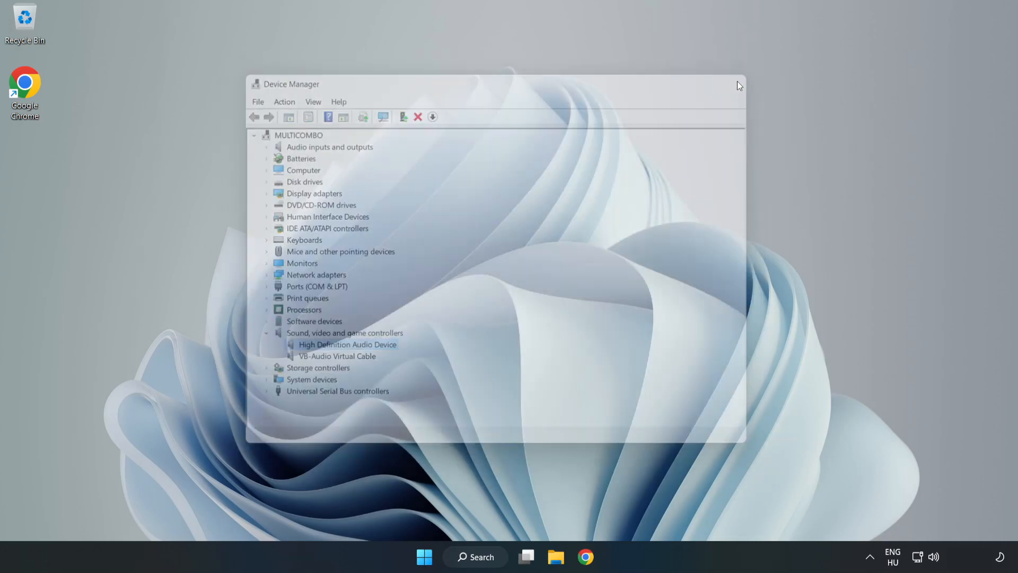
Step: Launch Troubleshoot sound problems from the taskbar speaker icon
left_click(424, 556)
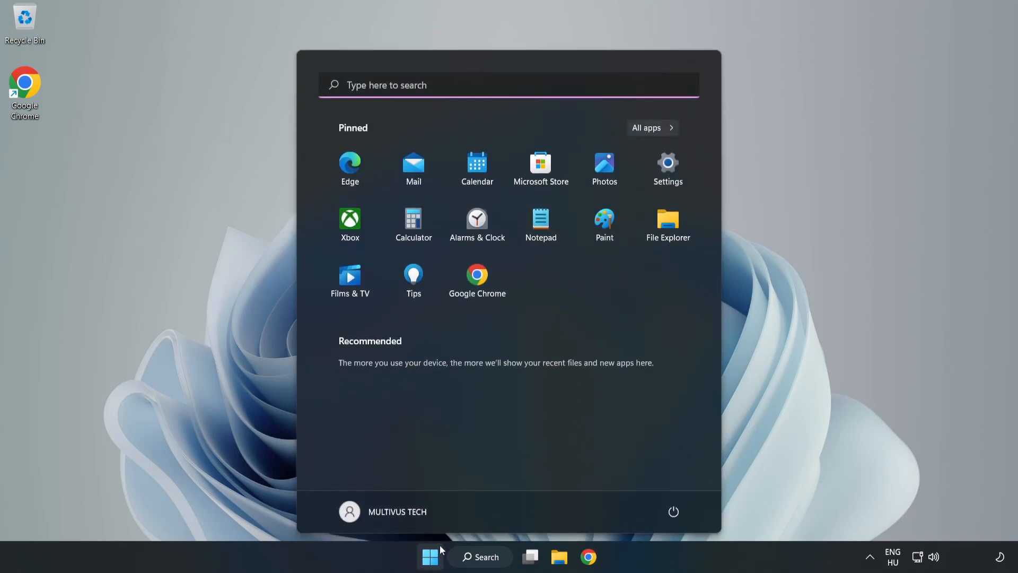
left_click(673, 511)
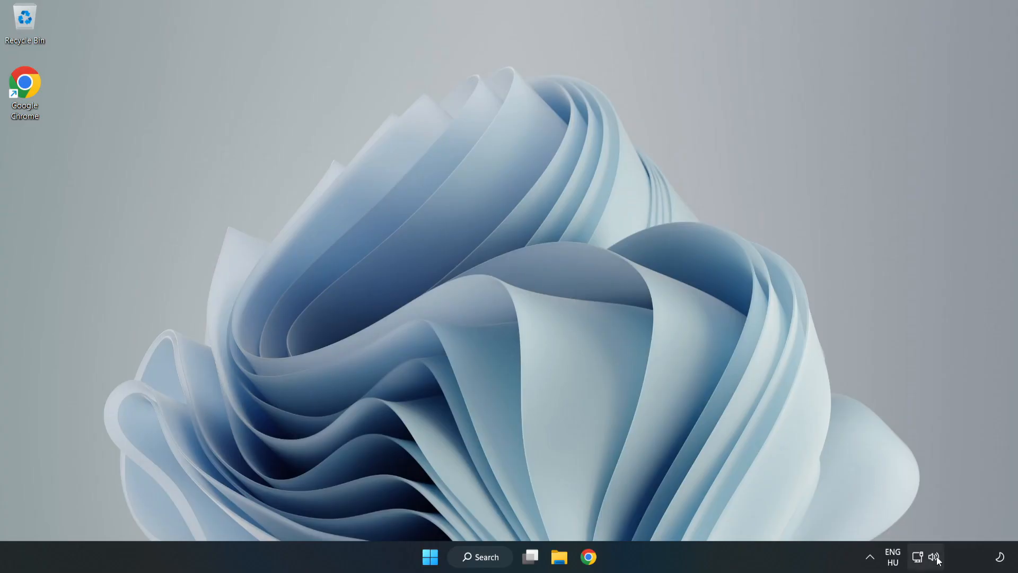
right_click(933, 556)
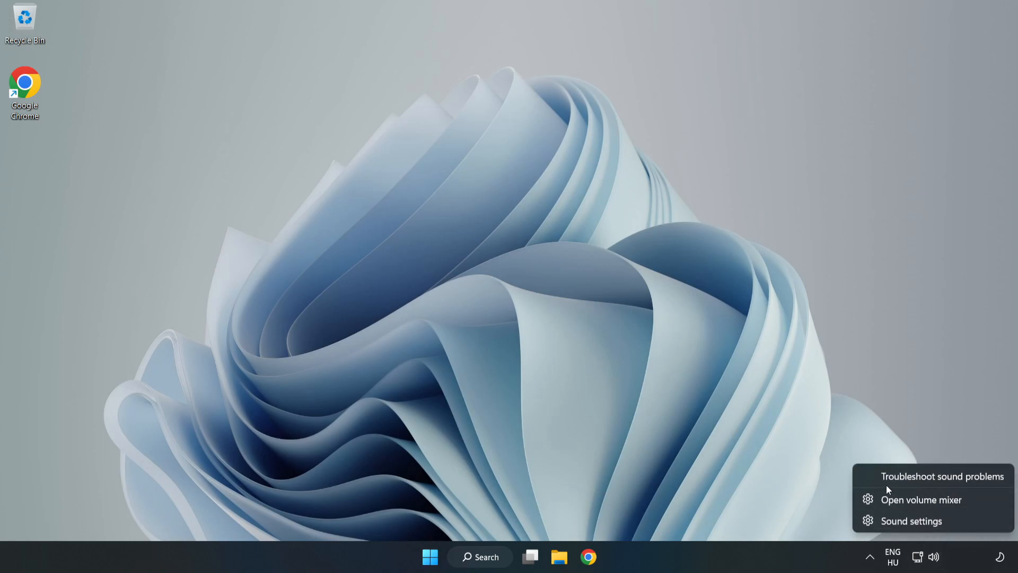
left_click(943, 476)
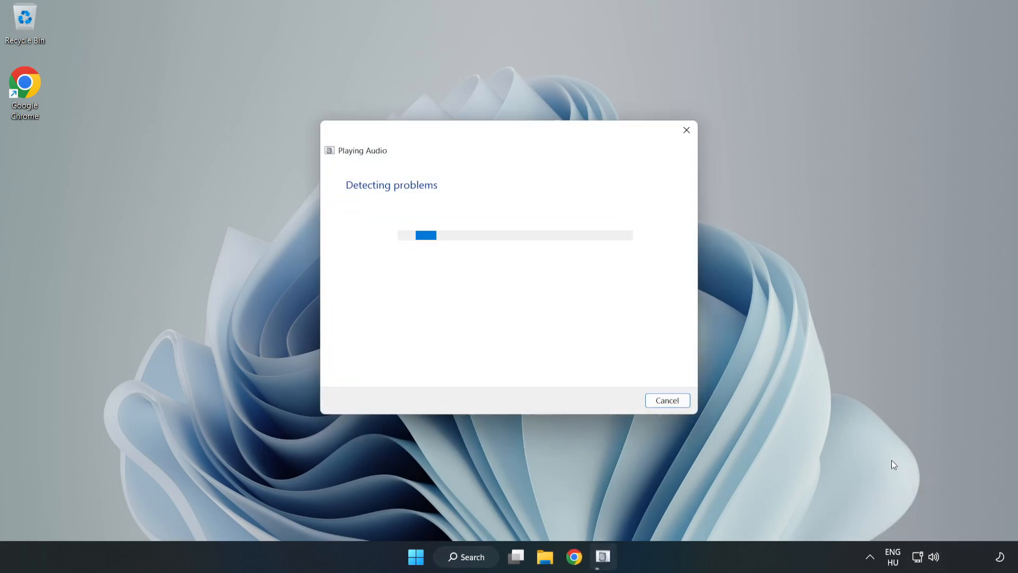
mouse_move(616, 338)
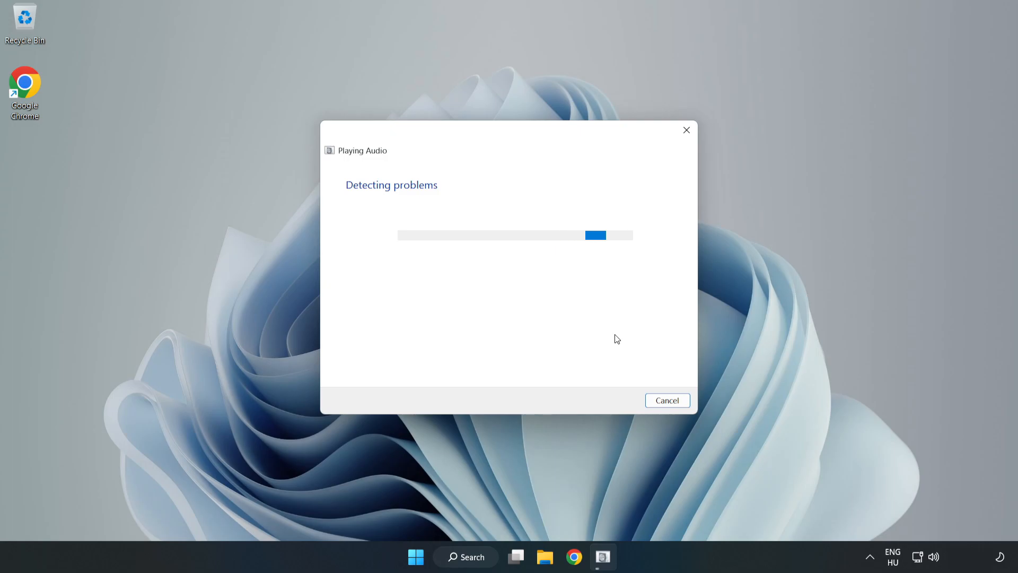